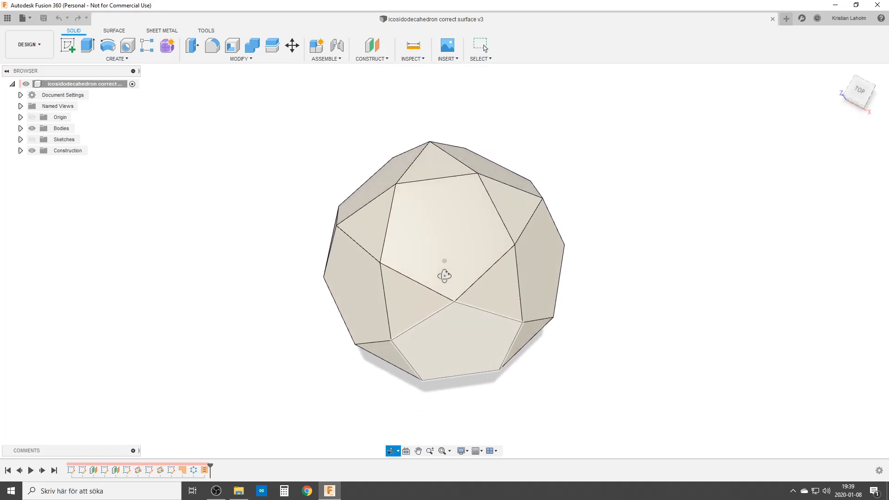
- Start a new blank design and sketch a vertical axis line through the origin
{"action": "left_click_drag", "start_coordinate": [443, 276], "coordinate": [362, 270]}
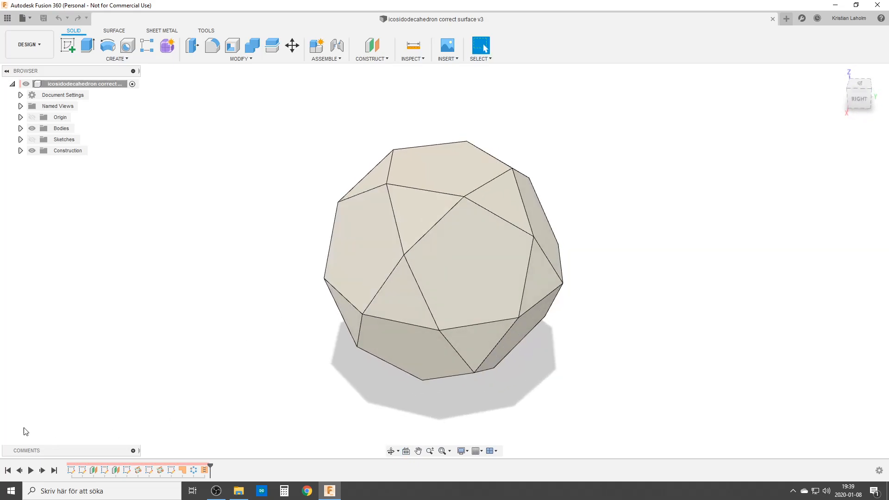
{"action": "mouse_move", "coordinate": [434, 236]}
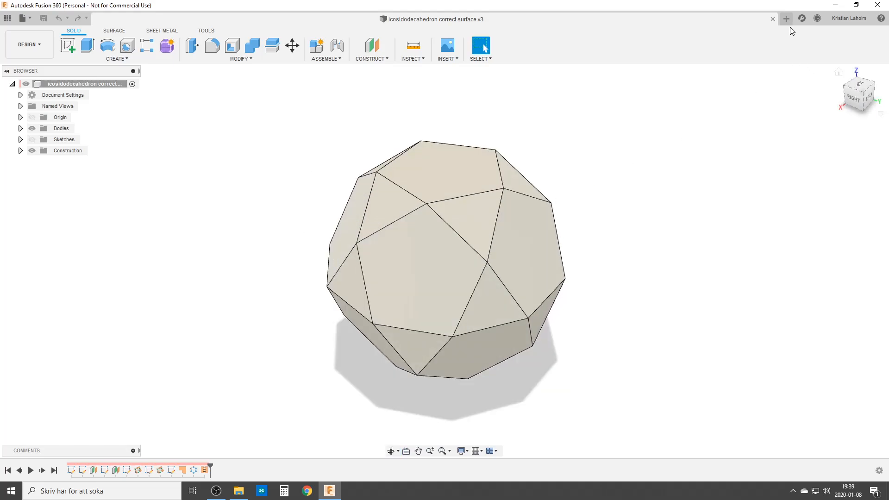
{"action": "left_click", "coordinate": [786, 19]}
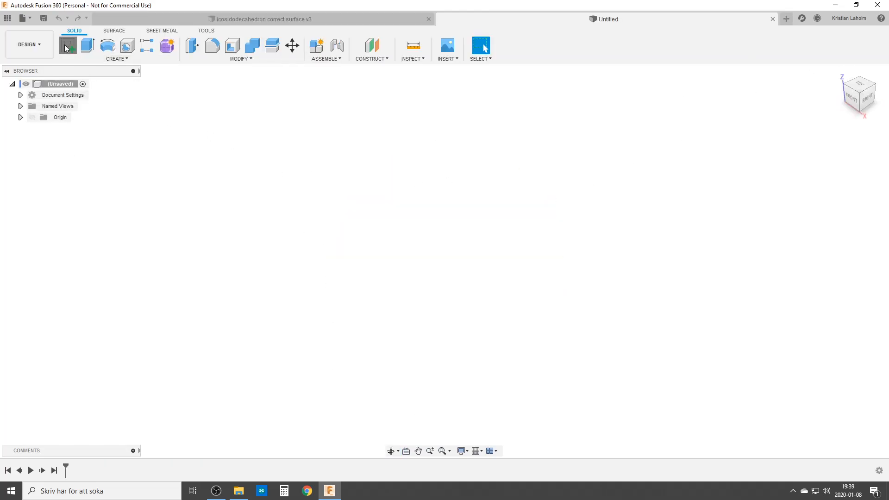
{"action": "left_click", "coordinate": [67, 45]}
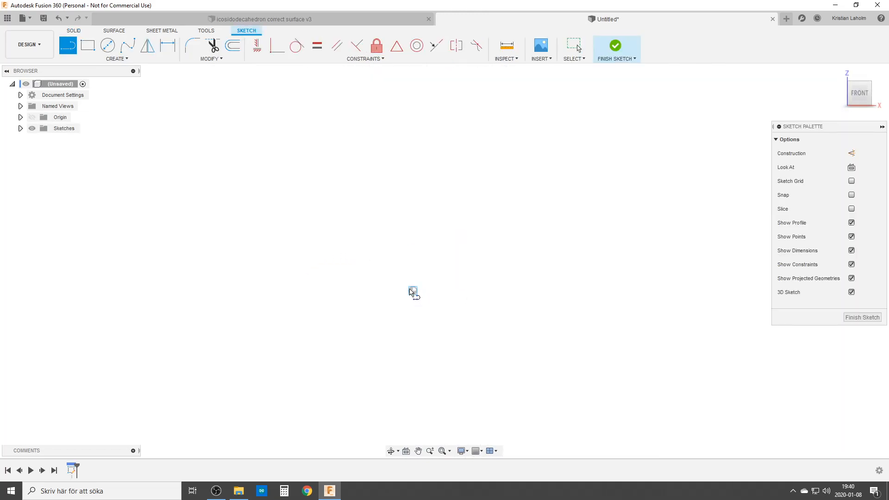
{"action": "left_click", "coordinate": [412, 290]}
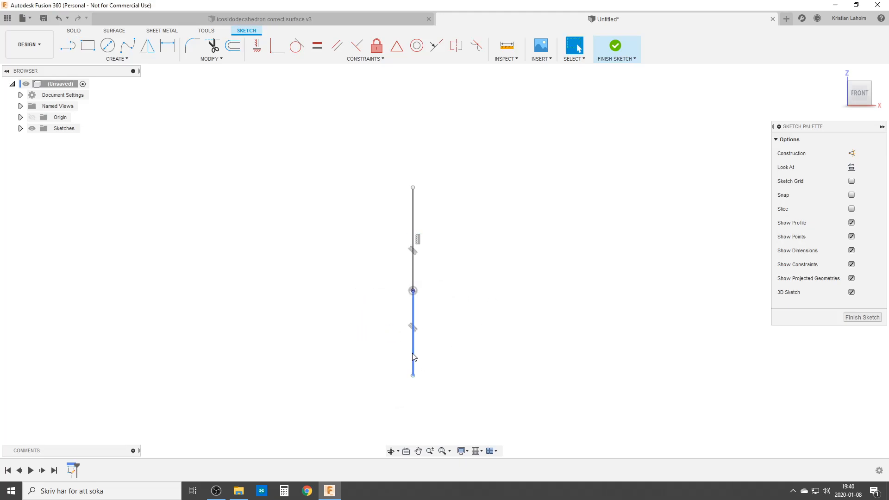
- Make the lower segment construction geometry, add the 100-tall rectangle and a horizontal line through the origin
{"action": "left_click", "coordinate": [851, 153]}
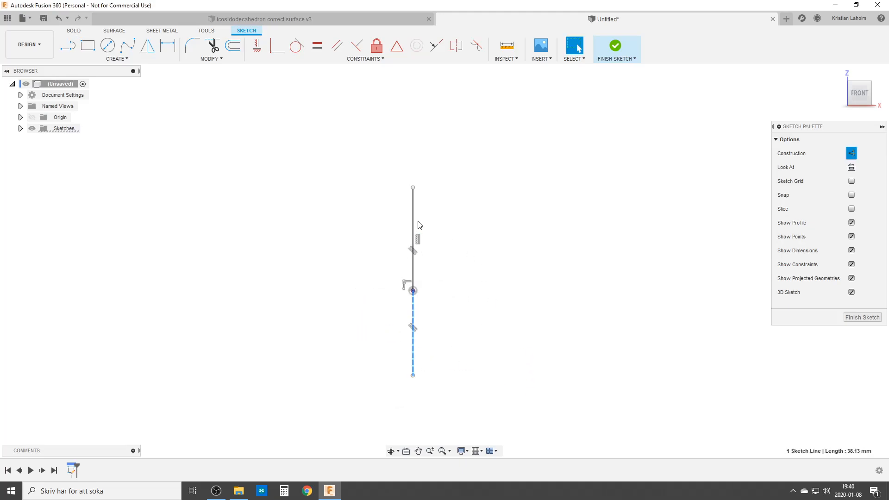
{"action": "left_click", "coordinate": [318, 46]}
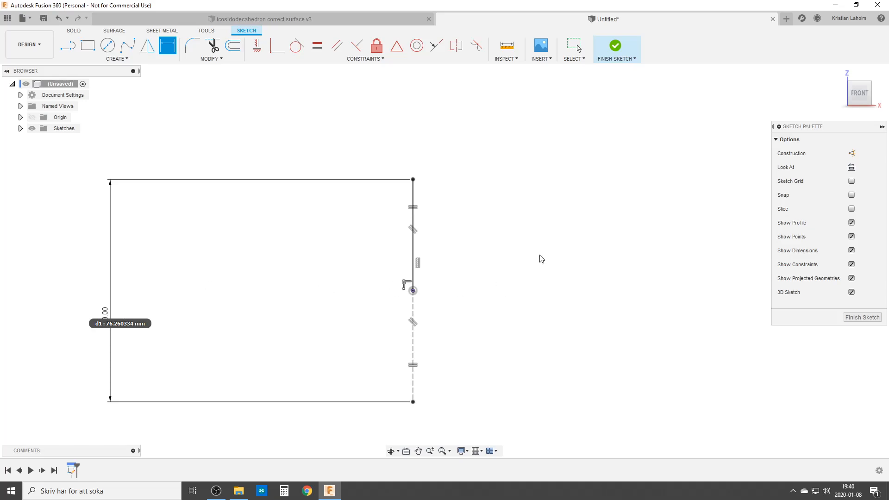
{"action": "left_click", "coordinate": [66, 45]}
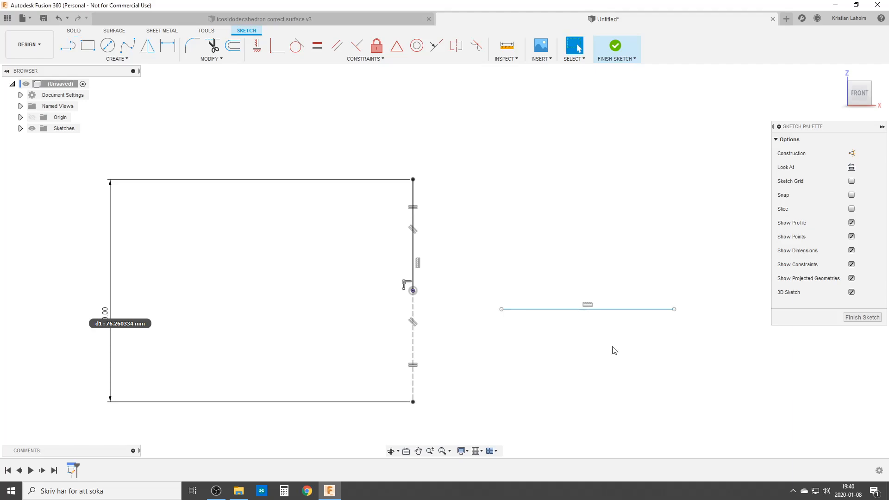
{"action": "left_click", "coordinate": [587, 309]}
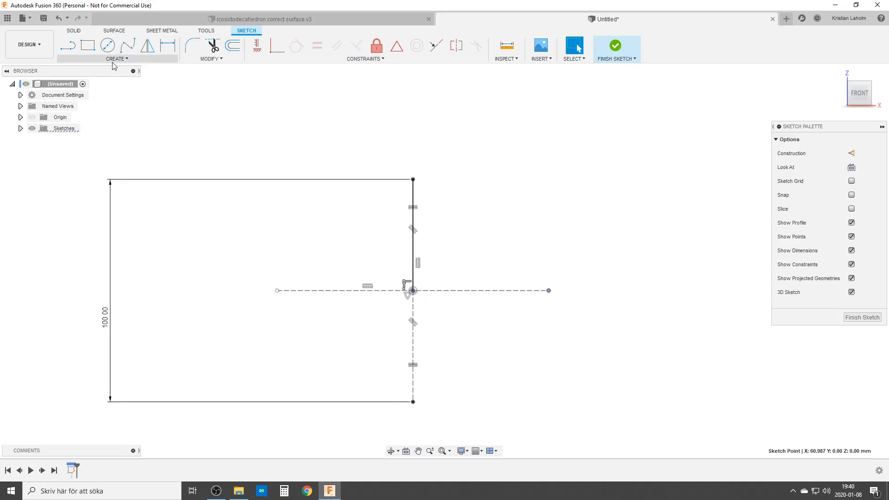
- Draw a circumscribed pentagon and triangle, toggling the triangle's left edge and base line to construction
{"action": "left_click", "coordinate": [118, 58]}
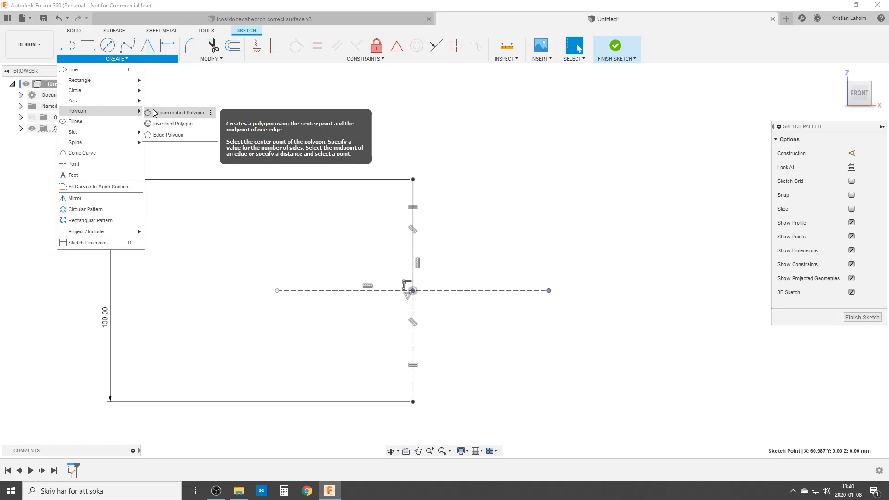
{"action": "left_click", "coordinate": [179, 113]}
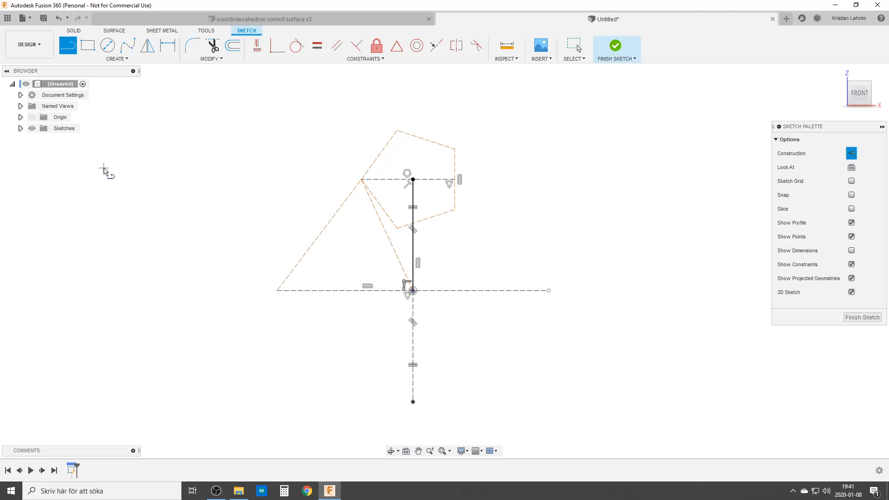
{"action": "left_click", "coordinate": [318, 244]}
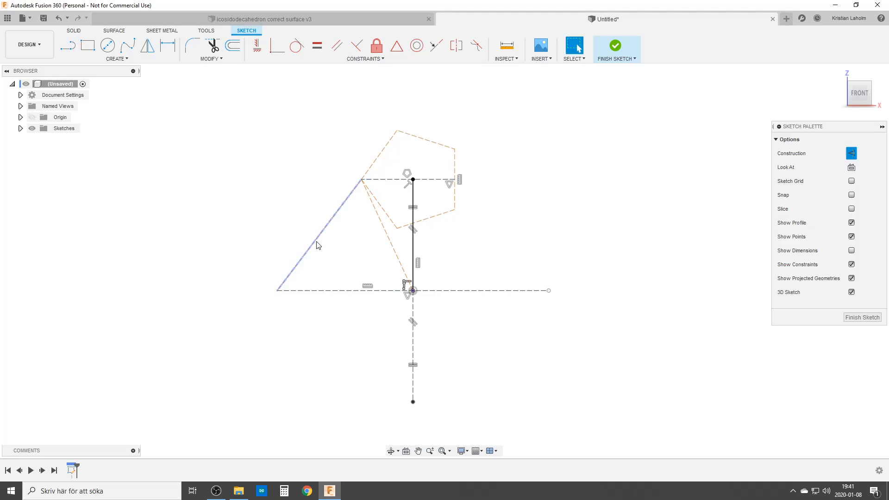
{"action": "left_click", "coordinate": [374, 180]}
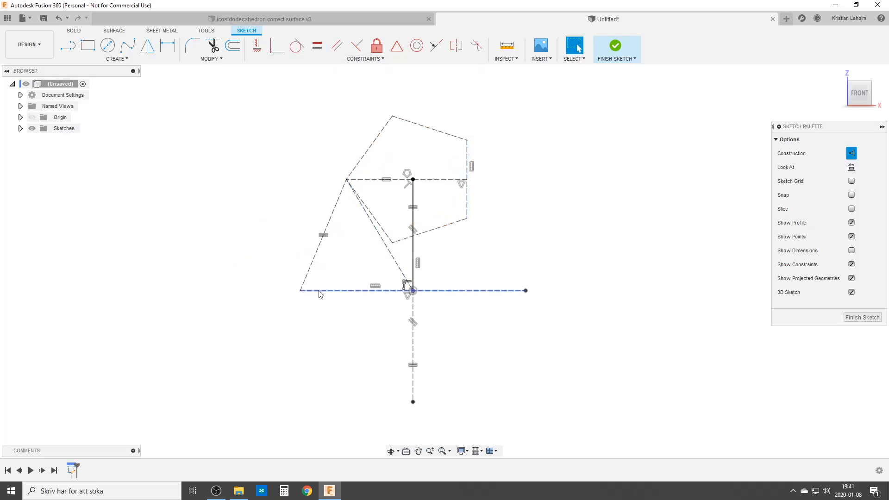
{"action": "left_click", "coordinate": [338, 290]}
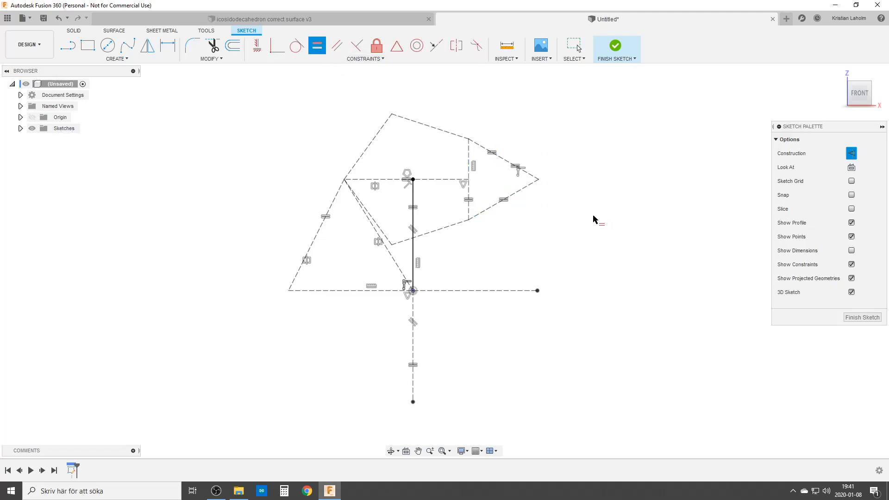
- Make the right triangle's edges equal and place a construction circle at a pentagon vertex
{"action": "left_click", "coordinate": [108, 46]}
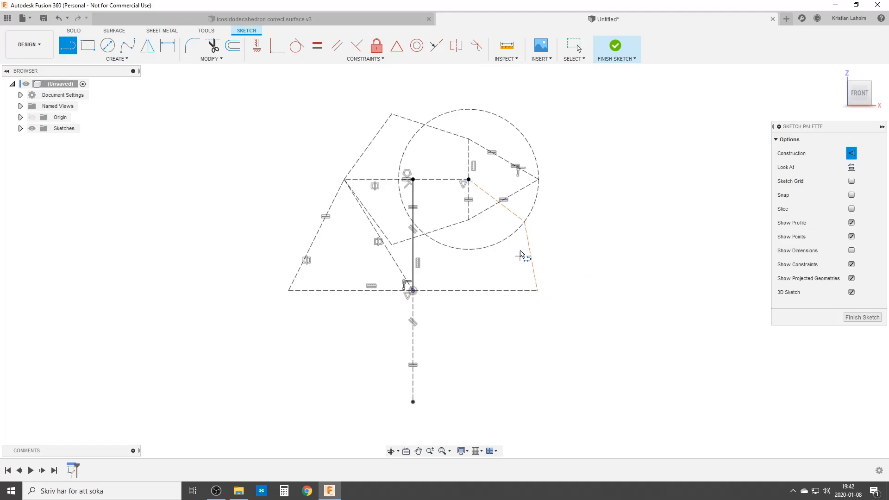
{"action": "left_click", "coordinate": [317, 46]}
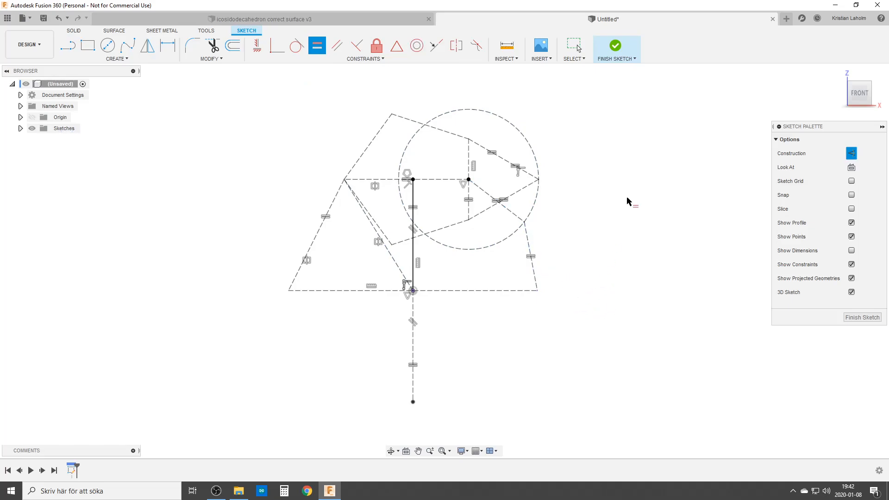
{"action": "mouse_move", "coordinate": [554, 376]}
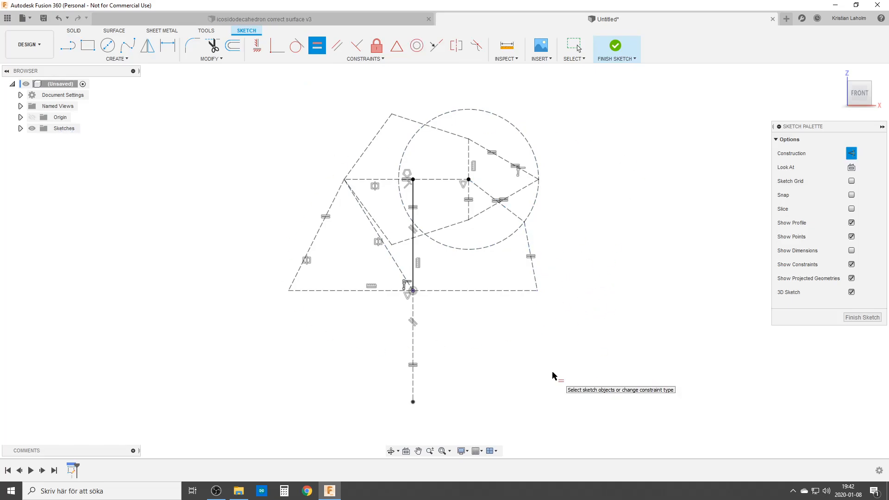
{"action": "mouse_move", "coordinate": [501, 343]}
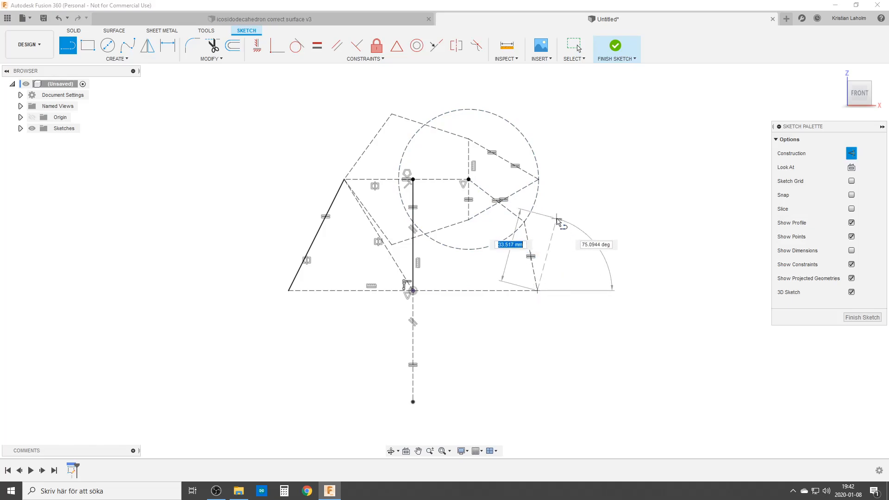
- Draw the two slanted triangle edges and a long radial line outward from the circle's centre
{"action": "left_click_drag", "start_coordinate": [558, 221], "coordinate": [585, 184]}
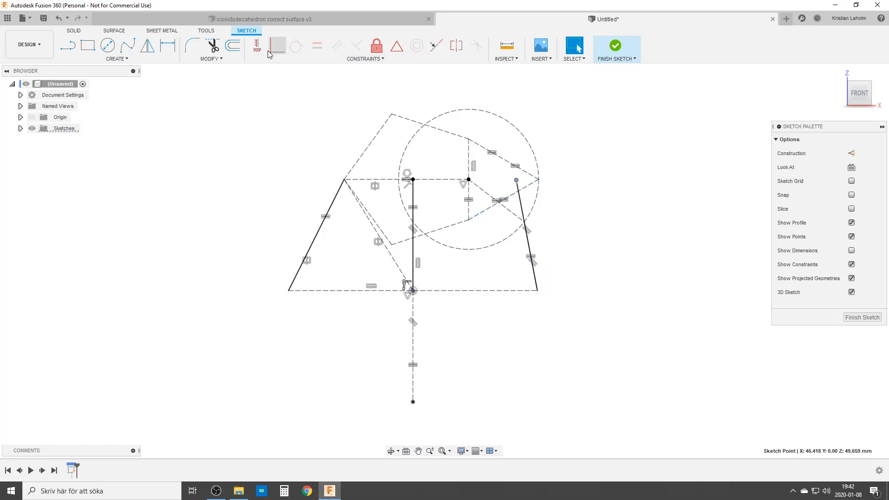
{"action": "left_click", "coordinate": [256, 46]}
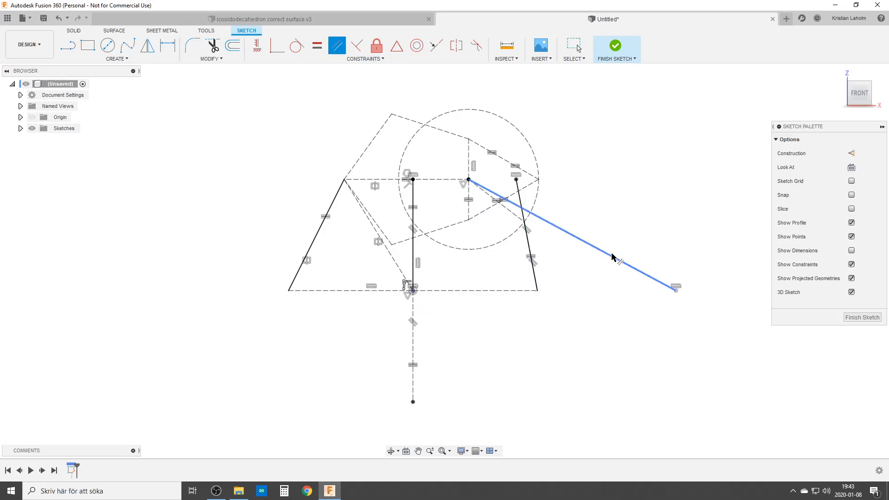
{"action": "left_click_drag", "start_coordinate": [675, 288], "coordinate": [613, 289]}
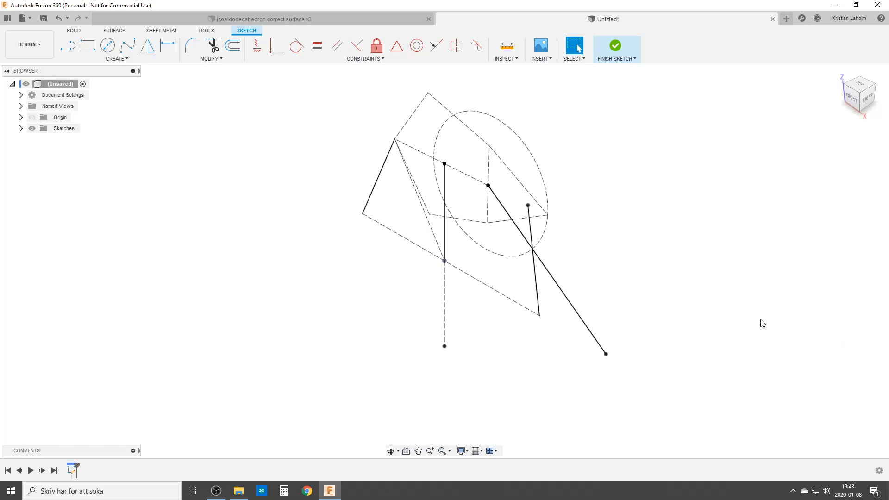
- In 3D view, project the origin point and the right line's bottom end into the sketch
{"action": "left_click", "coordinate": [616, 45]}
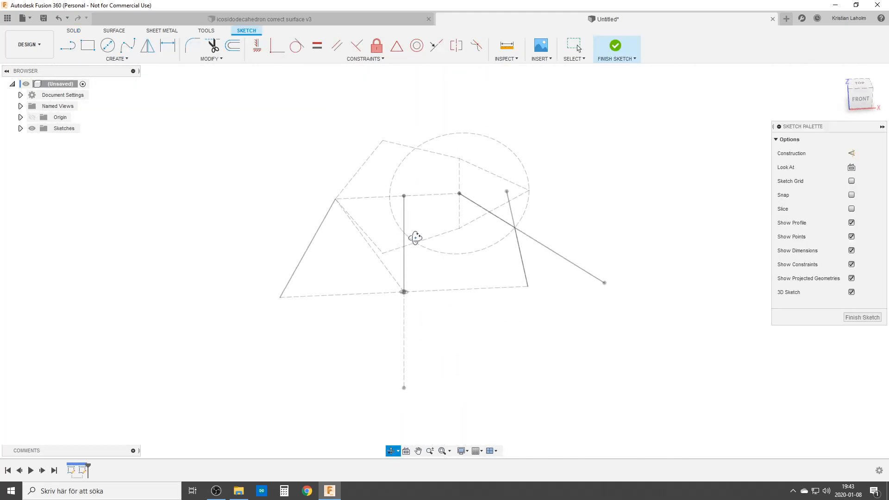
{"action": "type", "text": "pro"}
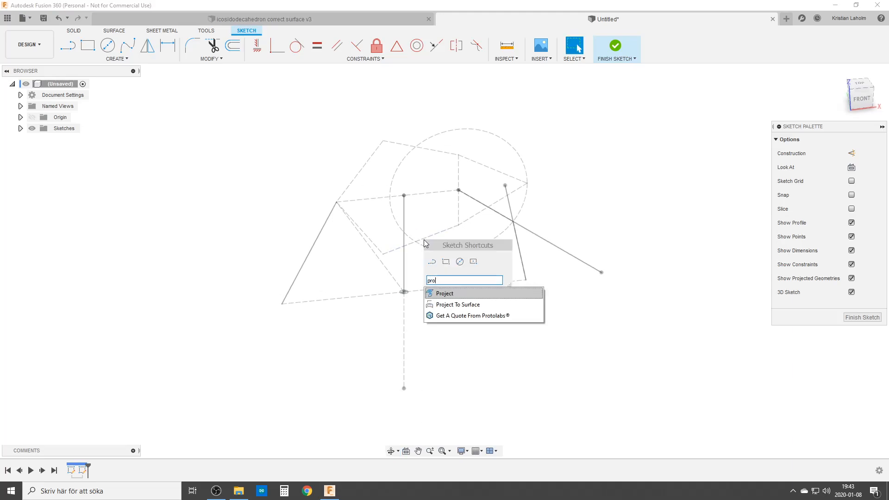
{"action": "left_click", "coordinate": [444, 293]}
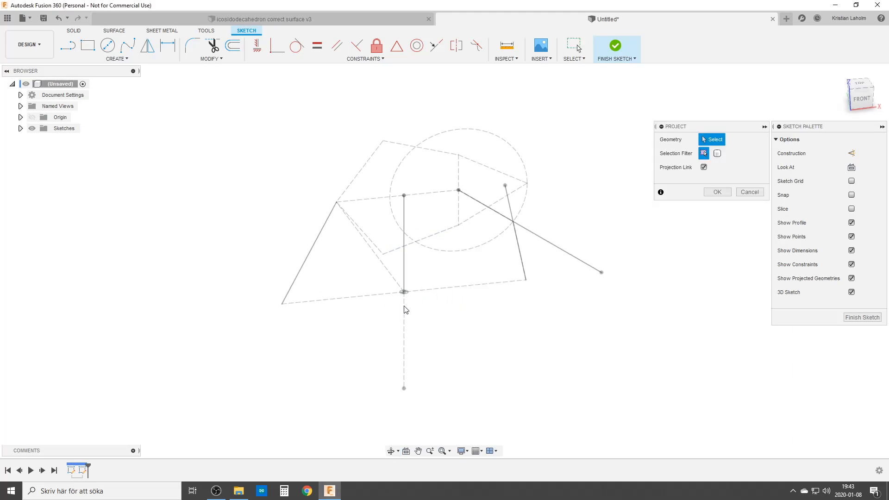
{"action": "left_click", "coordinate": [403, 291]}
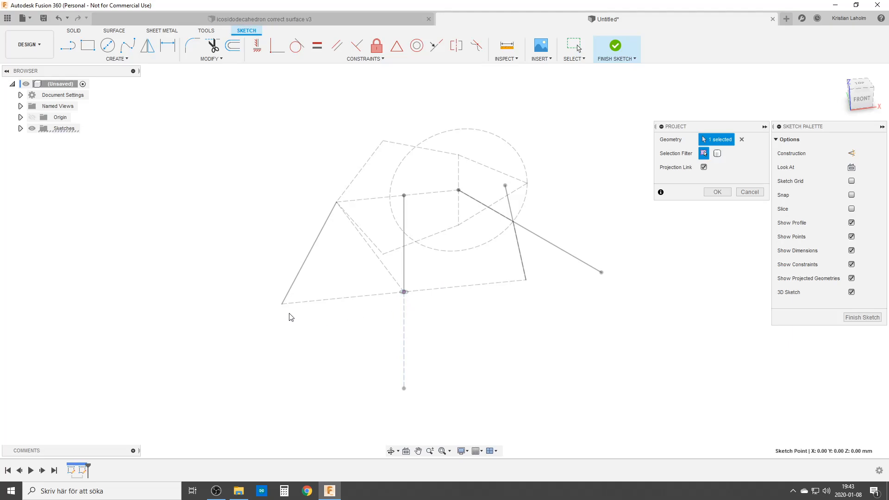
{"action": "left_click", "coordinate": [524, 280]}
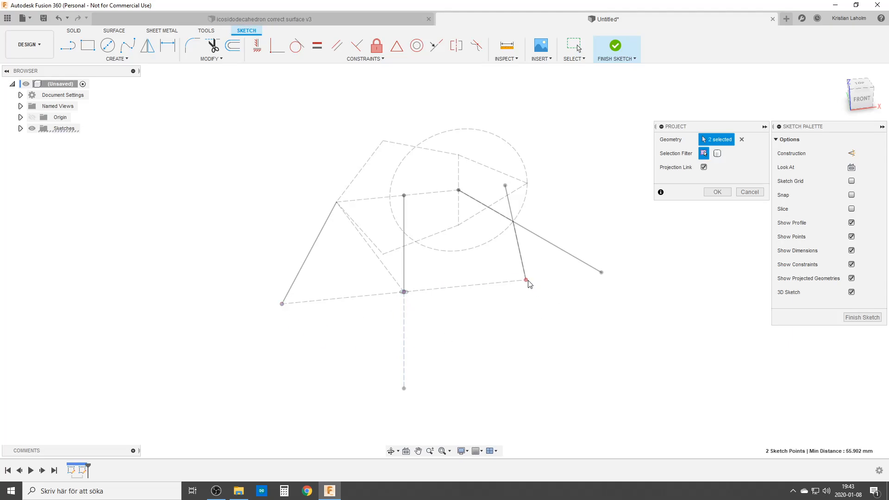
{"action": "left_click", "coordinate": [716, 192]}
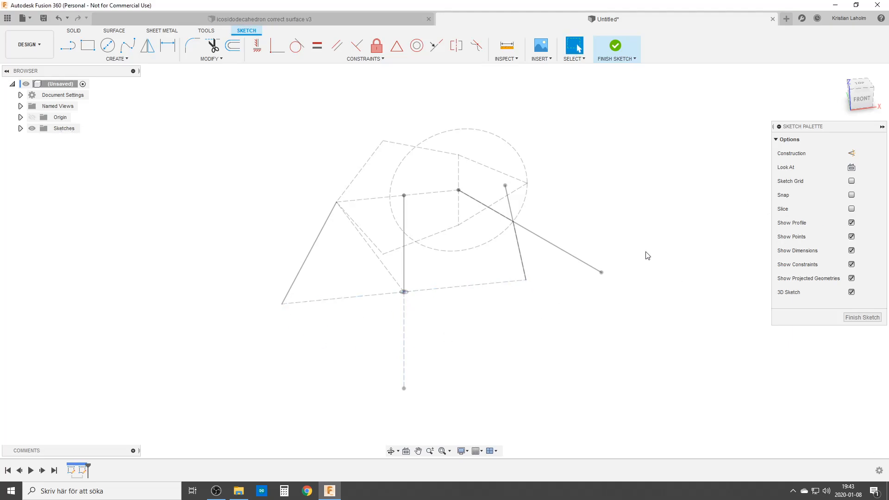
- Project another line endpoint and the lower-left endpoint, giving four linked points
{"action": "type", "text": "pro"}
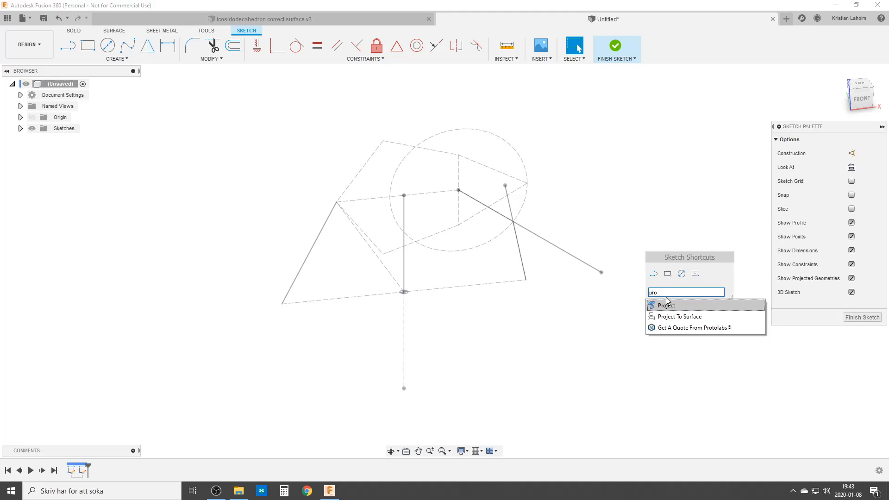
{"action": "left_click", "coordinate": [665, 304]}
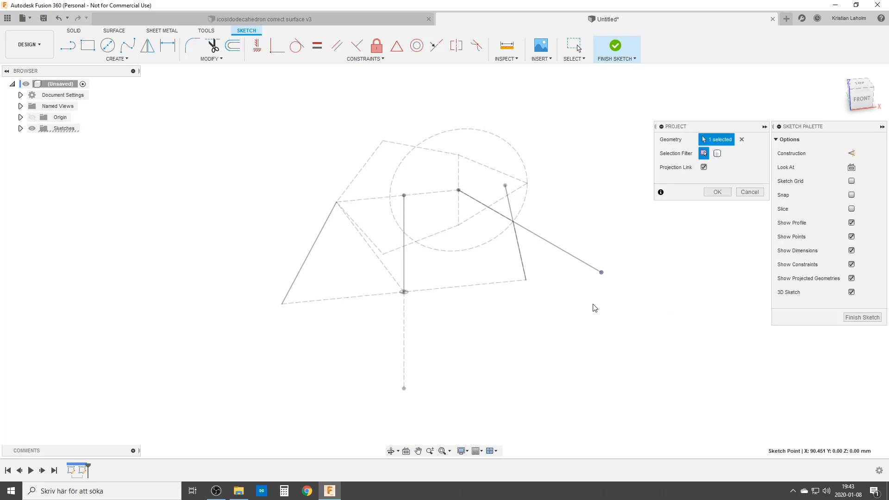
{"action": "left_click", "coordinate": [524, 278]}
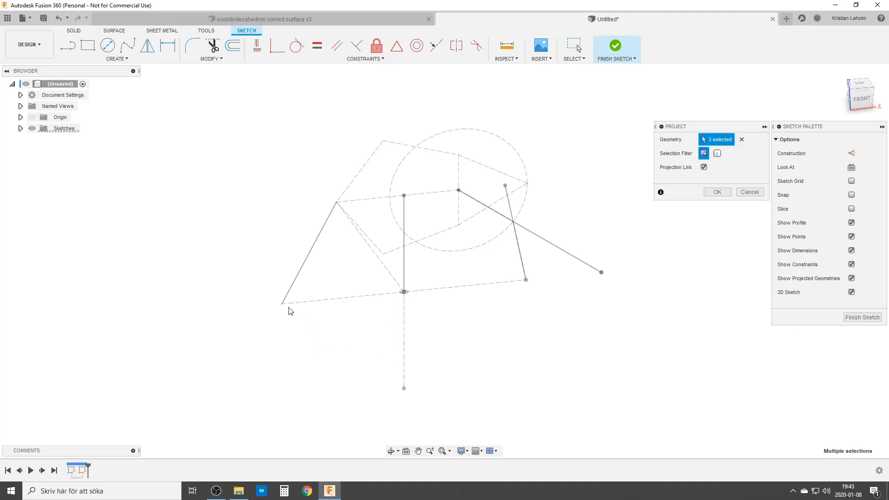
{"action": "left_click", "coordinate": [282, 302]}
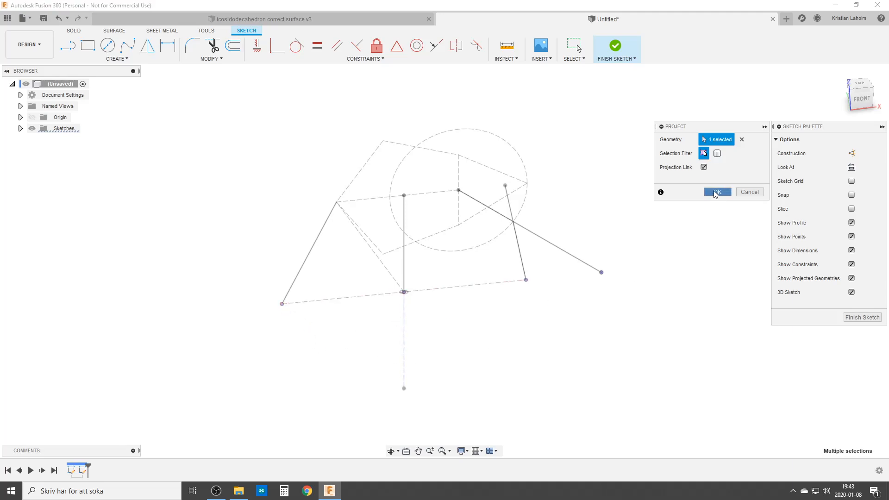
{"action": "left_click", "coordinate": [717, 192]}
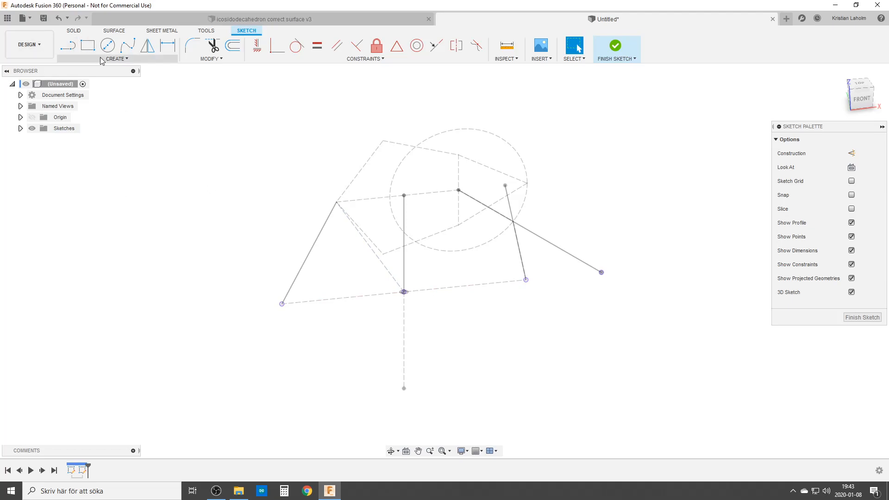
- Draw circumscribed pentagons centred on the axis point and tie edge midpoints to projected points
{"action": "left_click", "coordinate": [116, 58]}
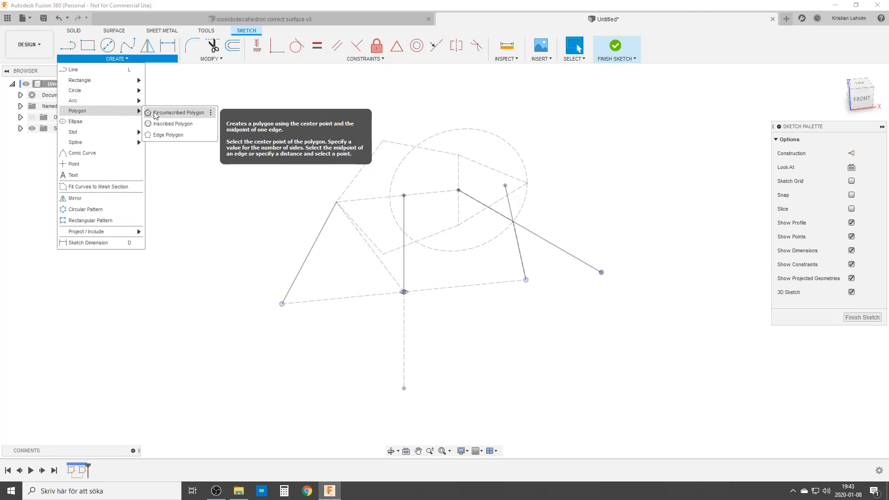
{"action": "left_click", "coordinate": [179, 112]}
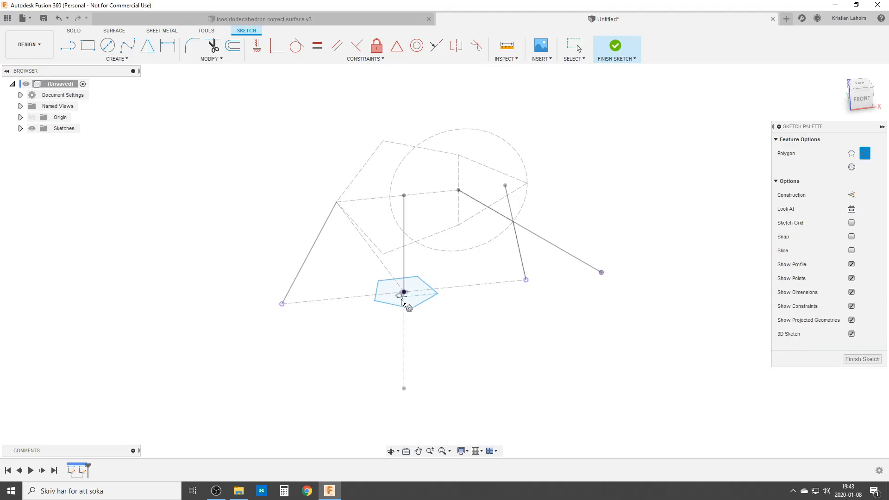
{"action": "left_click", "coordinate": [402, 294]}
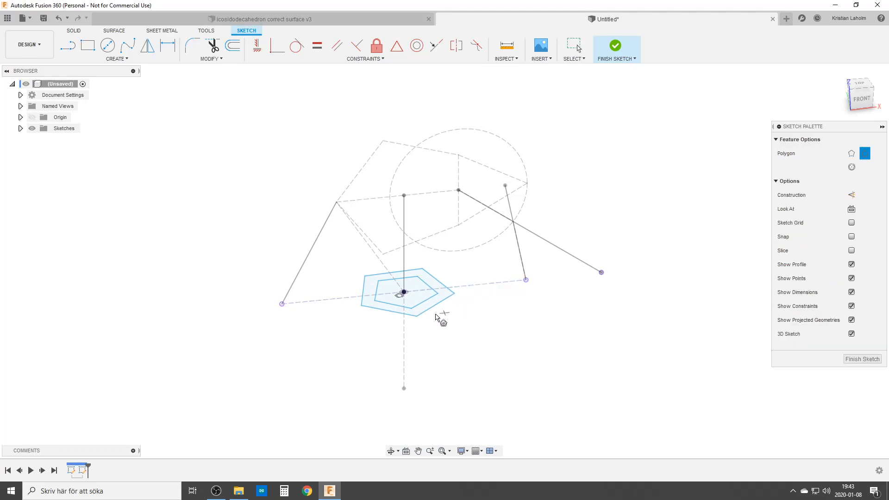
{"action": "mouse_move", "coordinate": [449, 321]}
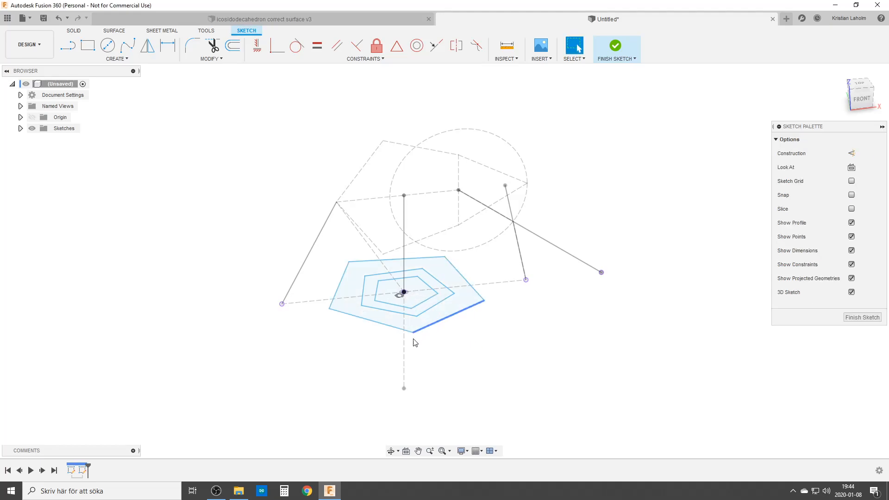
{"action": "mouse_move", "coordinate": [396, 46]}
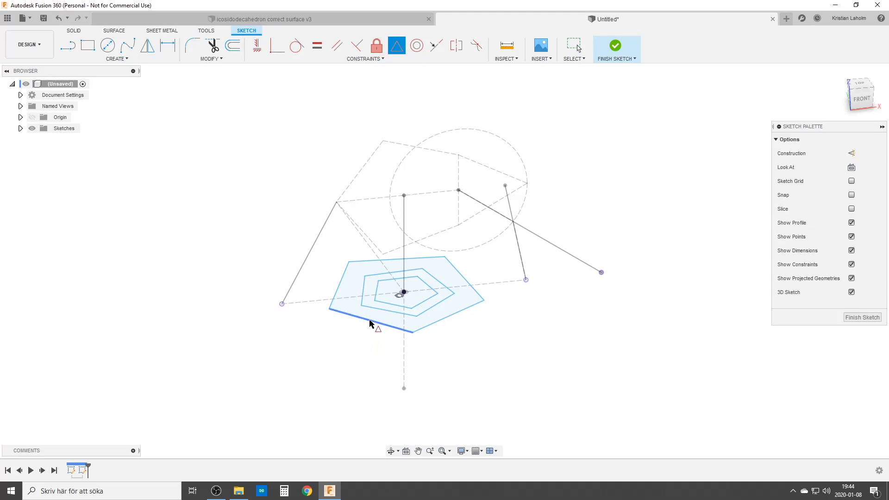
{"action": "left_click", "coordinate": [374, 321]}
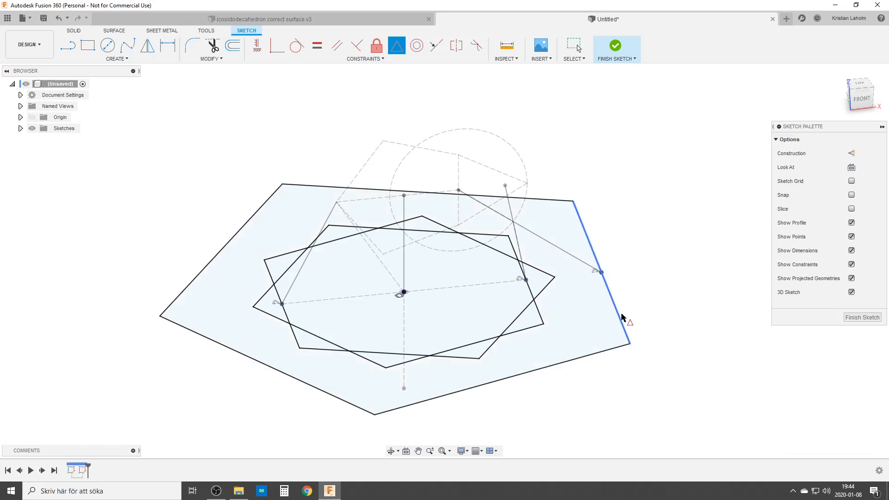
{"action": "left_click", "coordinate": [617, 45]}
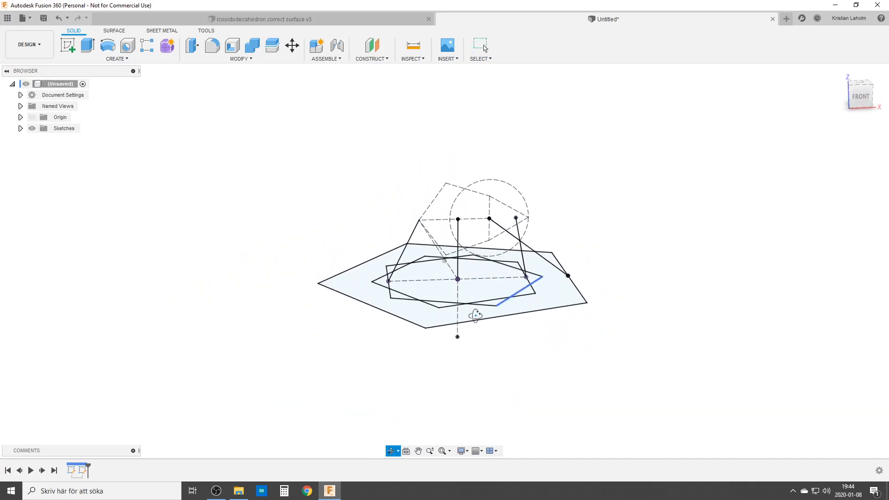
- Sweep the six central pentagon profiles along the vertical path with the guide rail, then hide the body
{"action": "left_click_drag", "start_coordinate": [475, 315], "coordinate": [443, 287]}
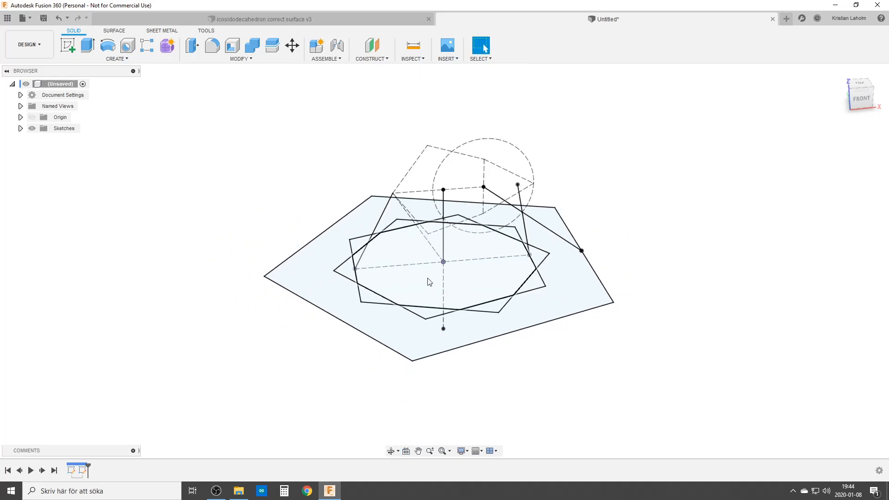
{"action": "type", "text": "sw"}
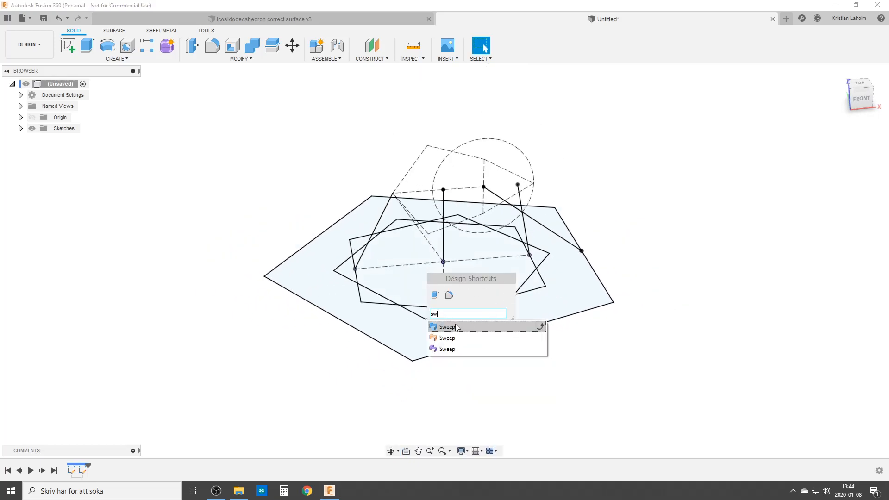
{"action": "left_click", "coordinate": [447, 327]}
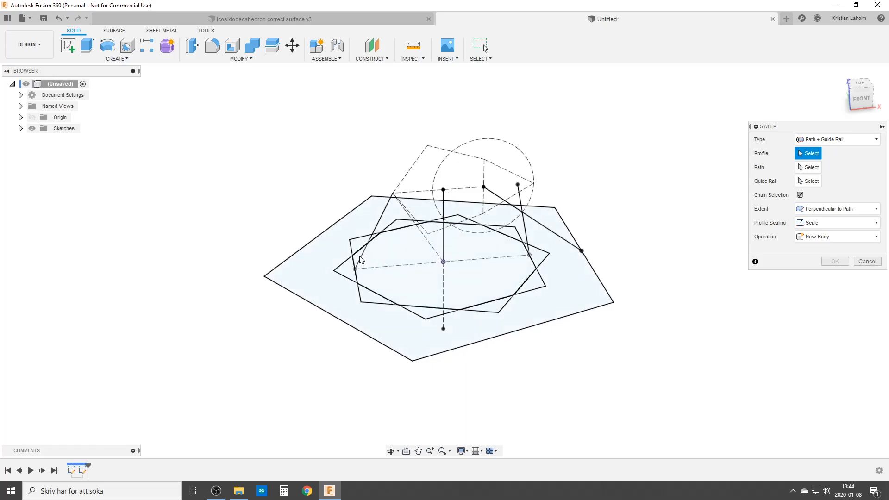
{"action": "mouse_move", "coordinate": [407, 284]}
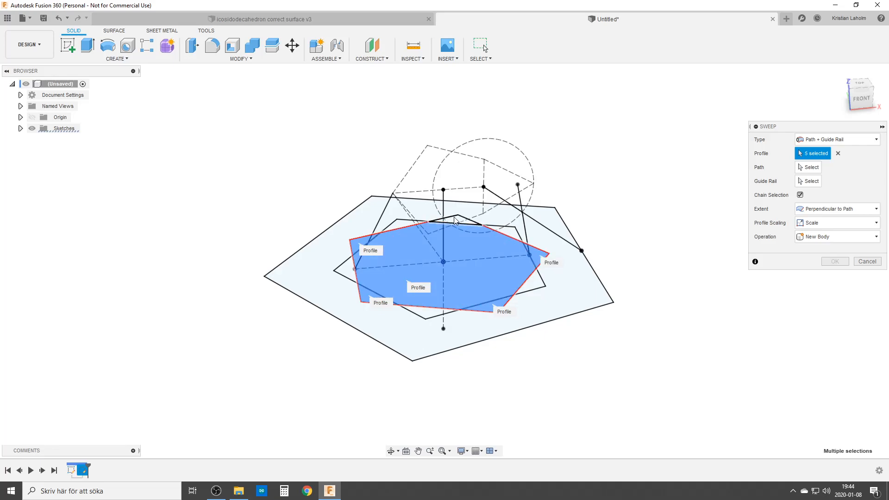
{"action": "left_click", "coordinate": [454, 219]}
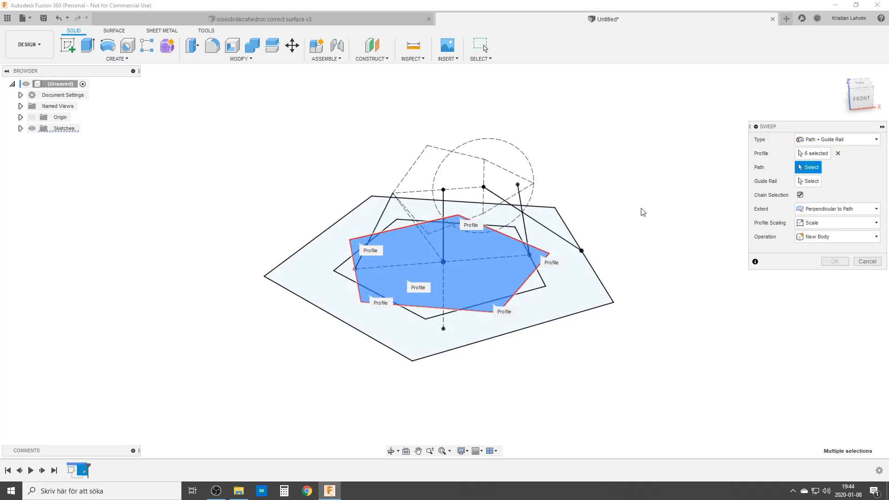
{"action": "left_click", "coordinate": [444, 232]}
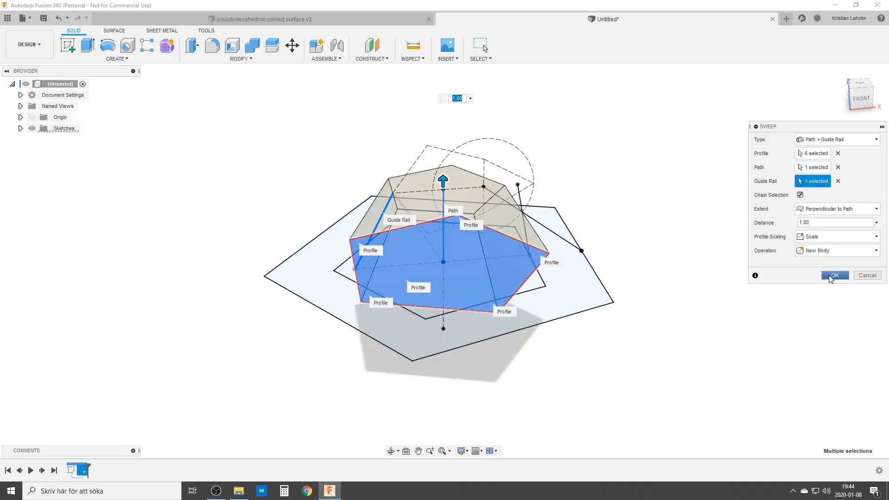
{"action": "left_click", "coordinate": [835, 275]}
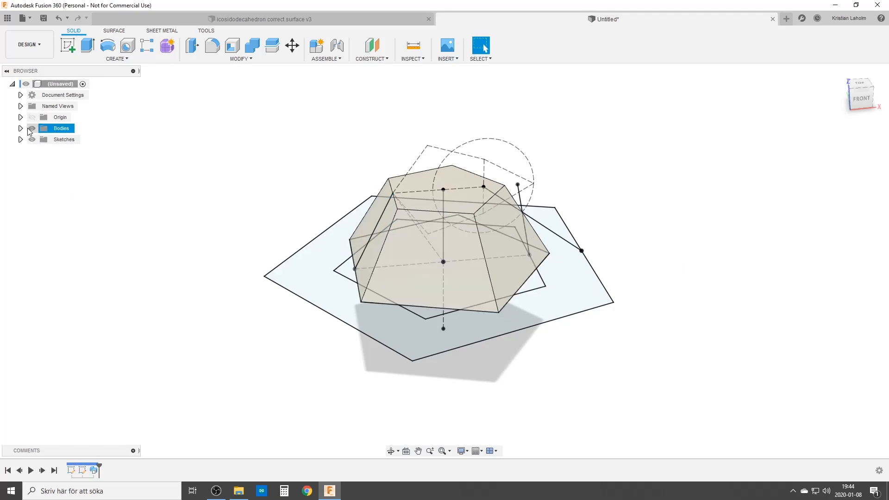
{"action": "left_click", "coordinate": [31, 128]}
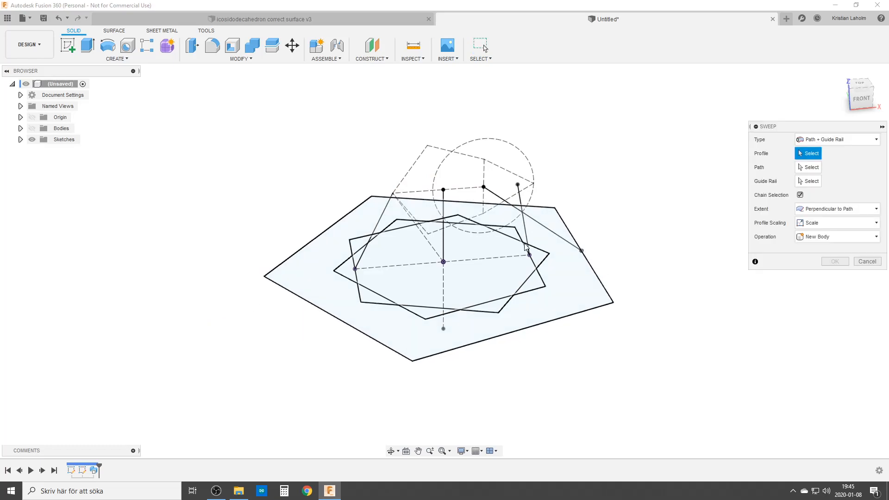
- Select four profile regions with the vertical path and slanted guide rail for a second sweep
{"action": "left_click", "coordinate": [527, 267]}
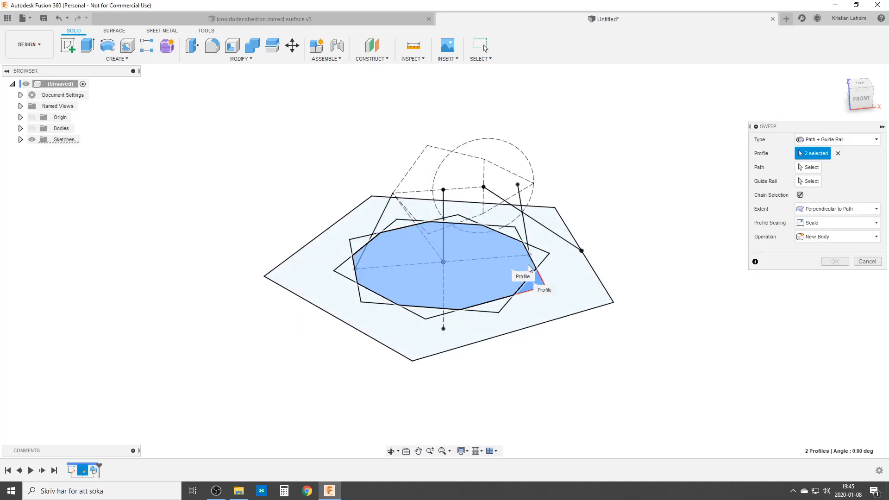
{"action": "left_click", "coordinate": [397, 228]}
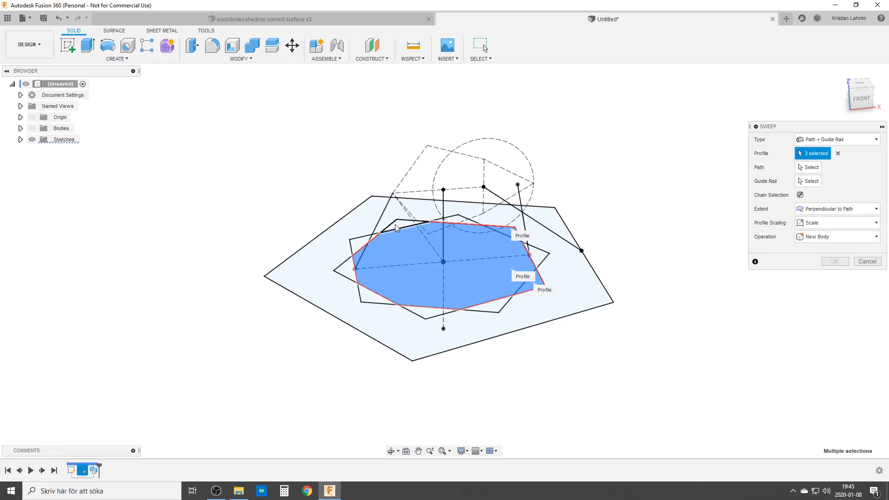
{"action": "left_click", "coordinate": [426, 316]}
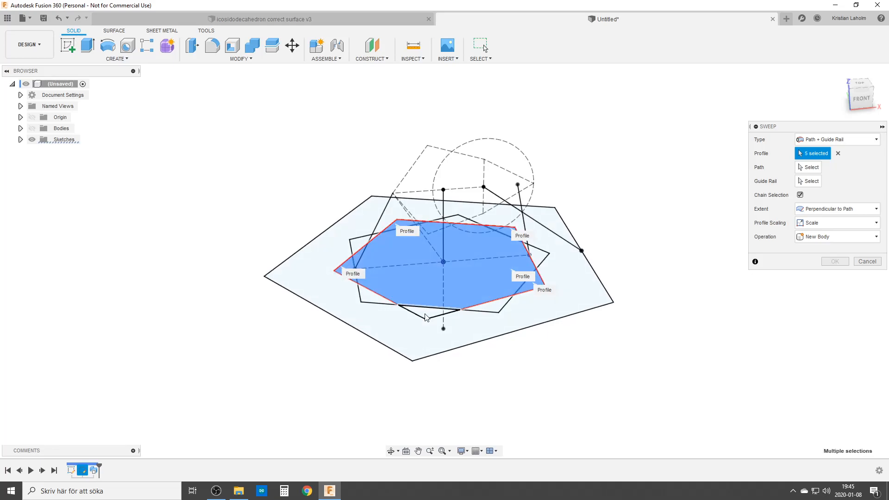
{"action": "left_click", "coordinate": [428, 315]}
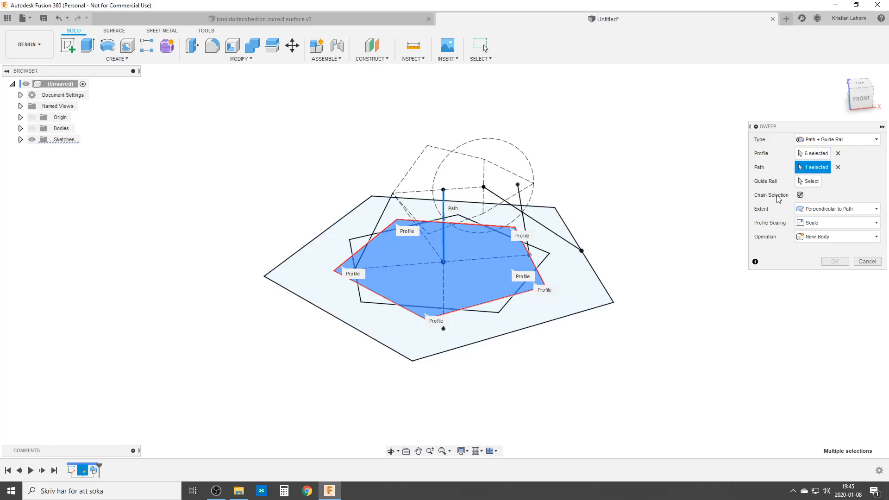
{"action": "left_click", "coordinate": [811, 180]}
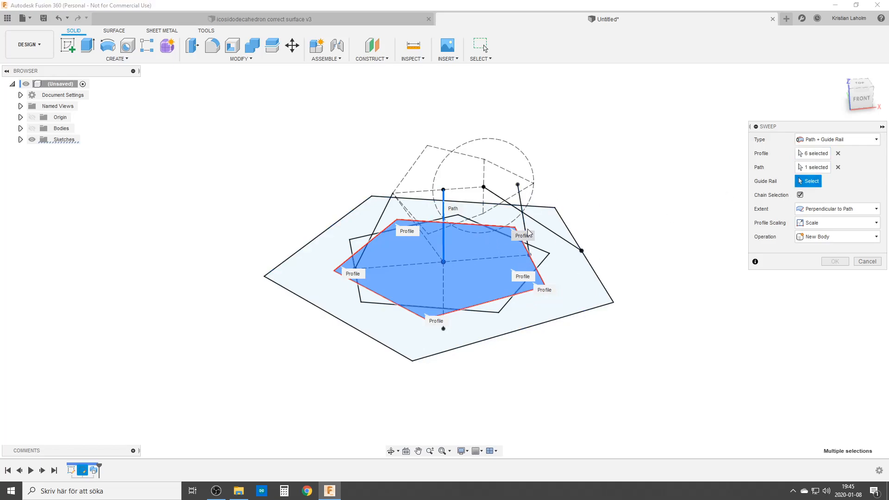
{"action": "left_click", "coordinate": [521, 216]}
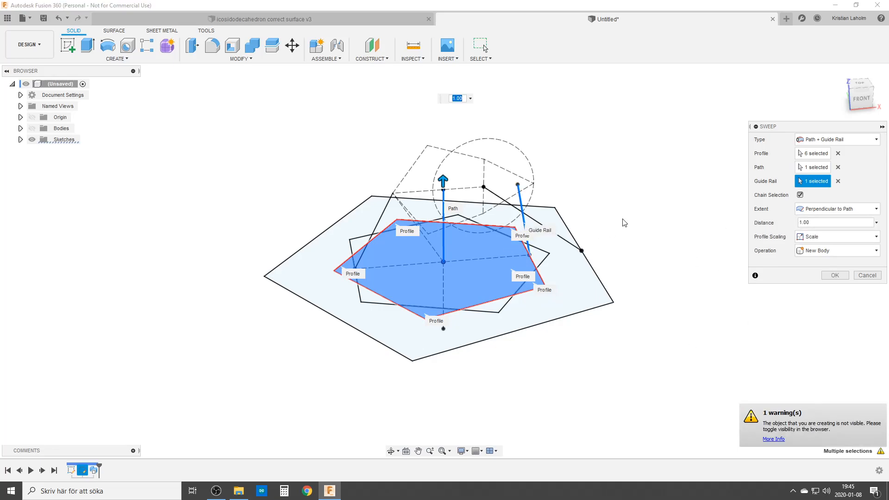
{"action": "left_click", "coordinate": [837, 250]}
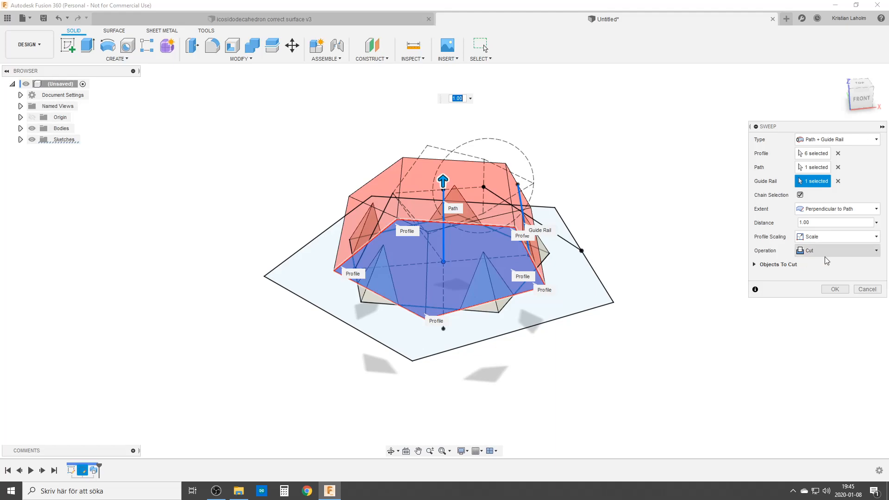
- Set the sweep operation to Intersect, trimming the body to a faceted dome, then hide the bodies
{"action": "left_click", "coordinate": [836, 250]}
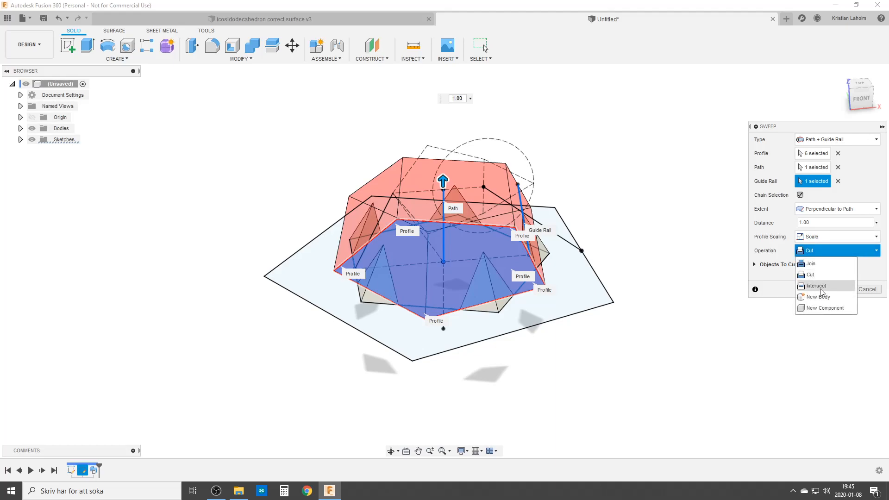
{"action": "left_click", "coordinate": [815, 286]}
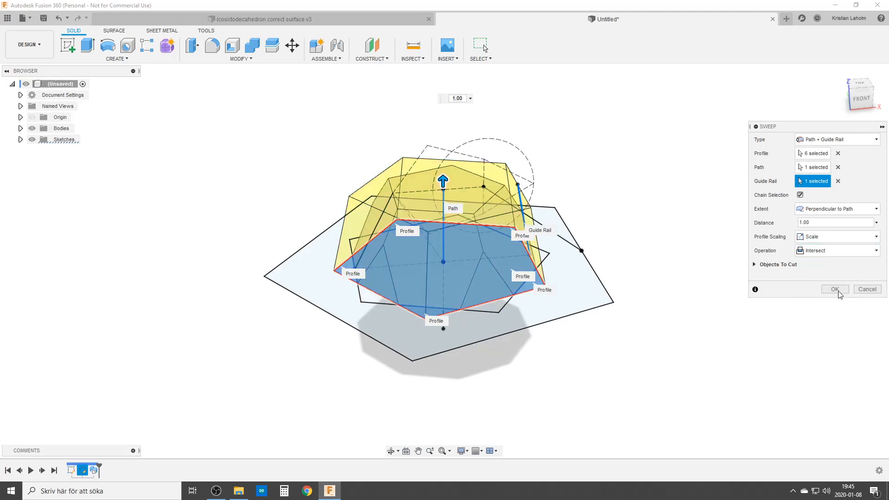
{"action": "left_click", "coordinate": [835, 289]}
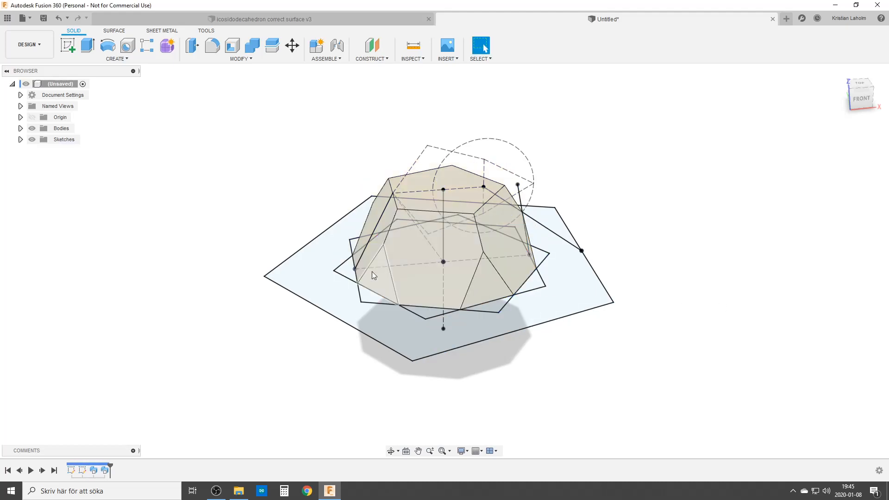
{"action": "left_click", "coordinate": [32, 128]}
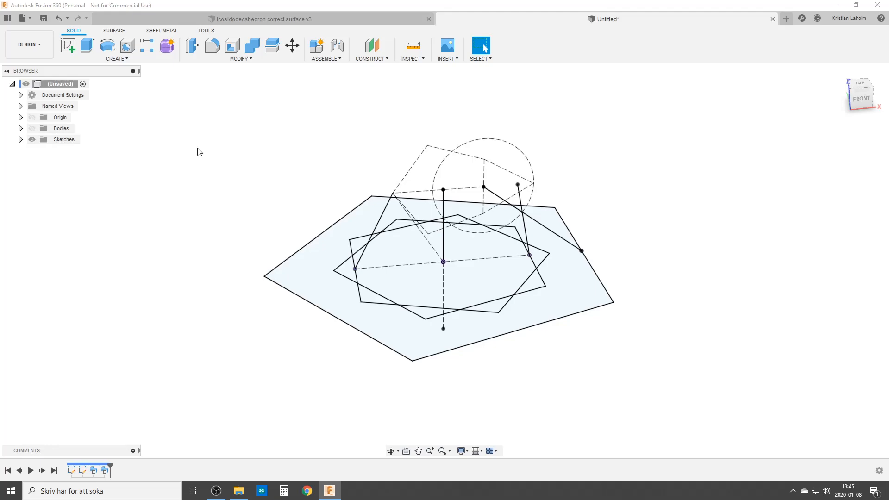
- Sweep all twelve window-selected profiles along the slanted guide rail into the cap solid, hiding sketches
{"action": "type", "text": "sw"}
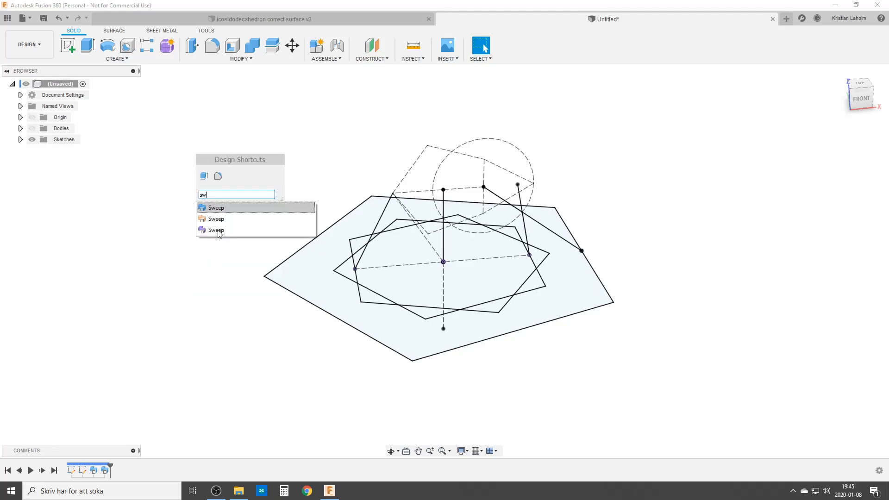
{"action": "left_click", "coordinate": [215, 207]}
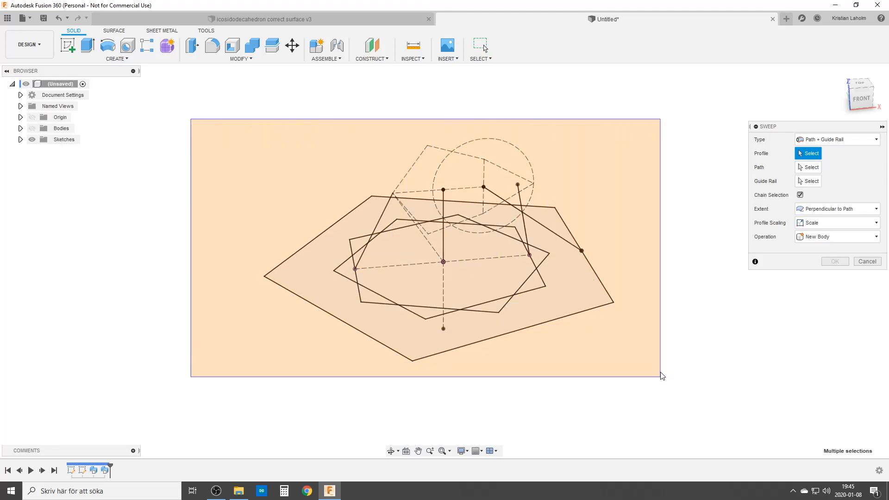
{"action": "left_click", "coordinate": [439, 213]}
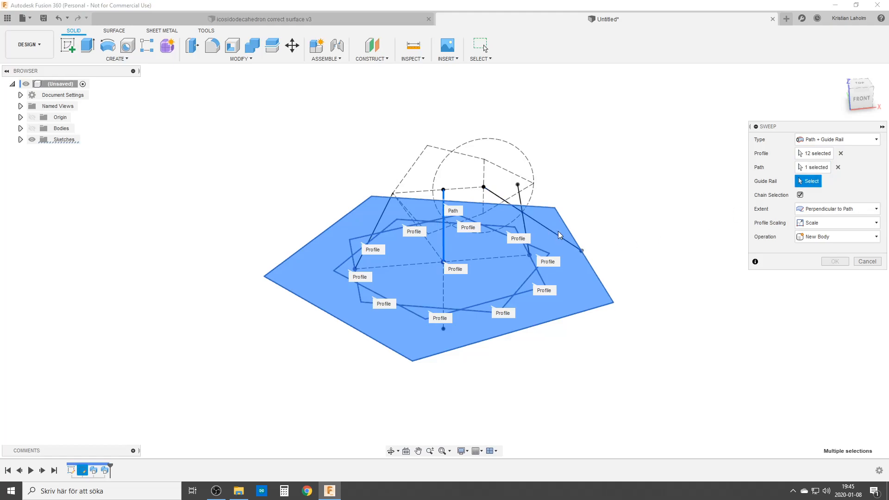
{"action": "left_click", "coordinate": [578, 251]}
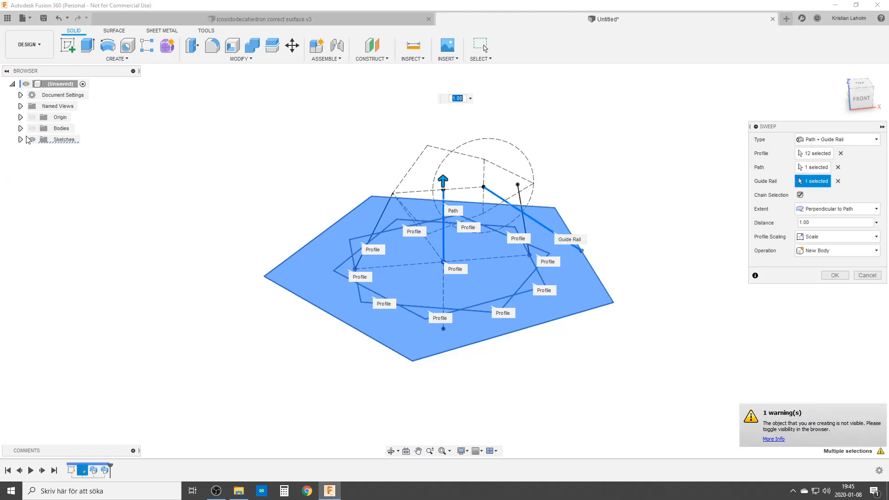
{"action": "left_click", "coordinate": [836, 250]}
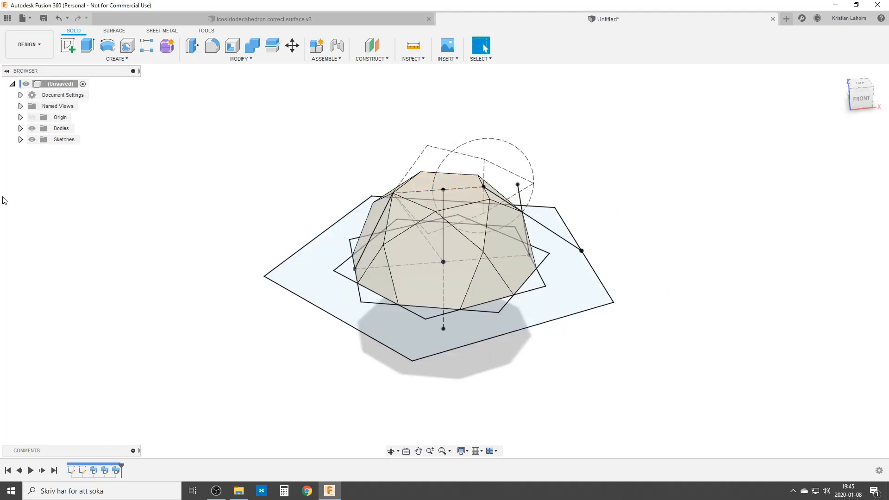
{"action": "left_click", "coordinate": [32, 139]}
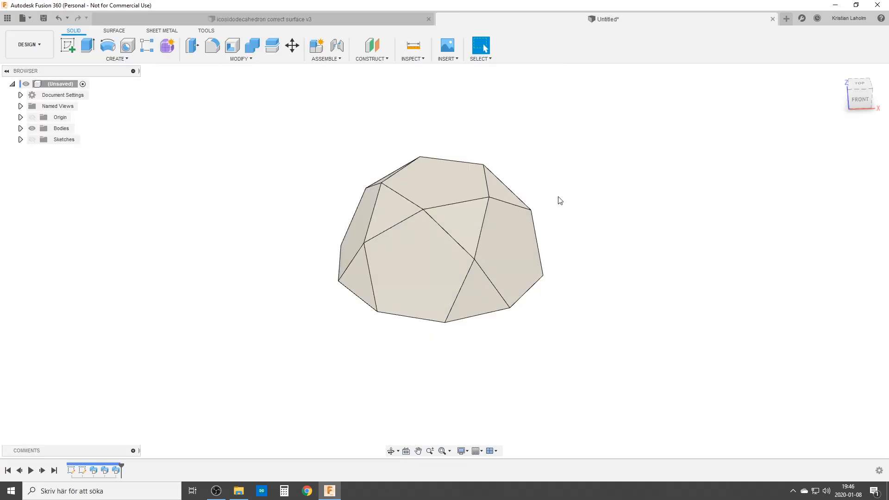
- Circular-pattern the cap body three times around the central axis, closing the faceted ball
{"action": "type", "text": "cir"}
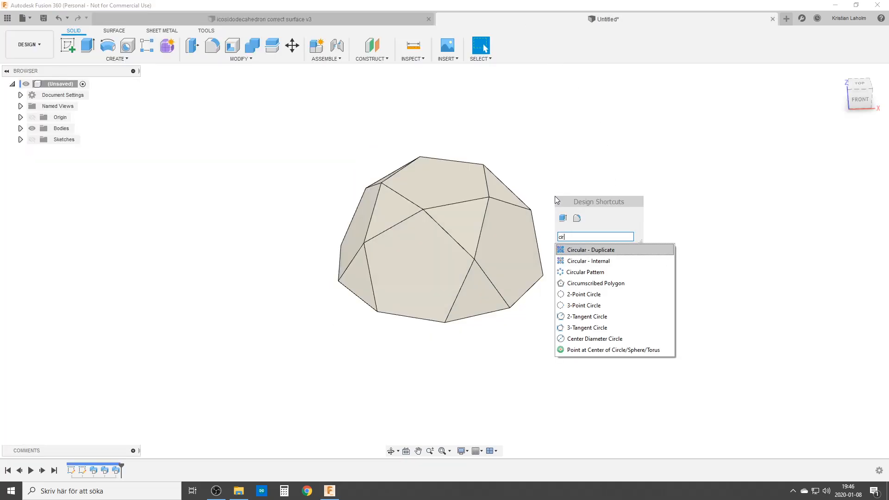
{"action": "left_click", "coordinate": [586, 272]}
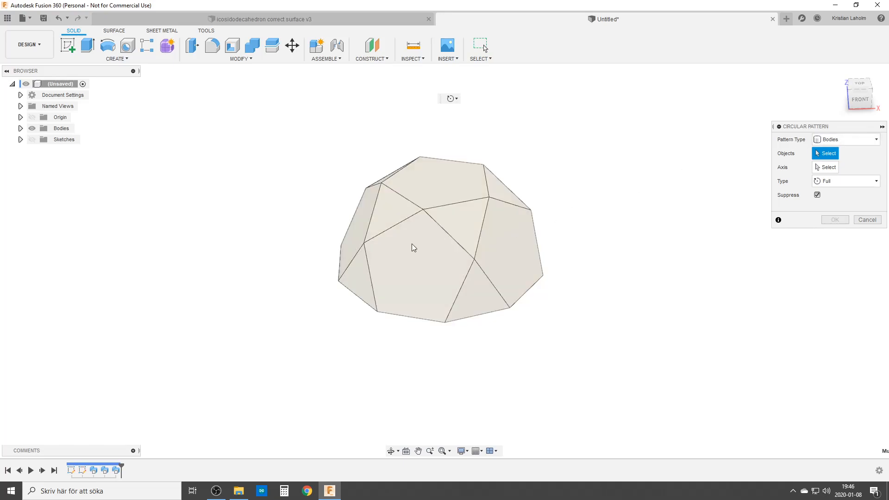
{"action": "left_click", "coordinate": [414, 248]}
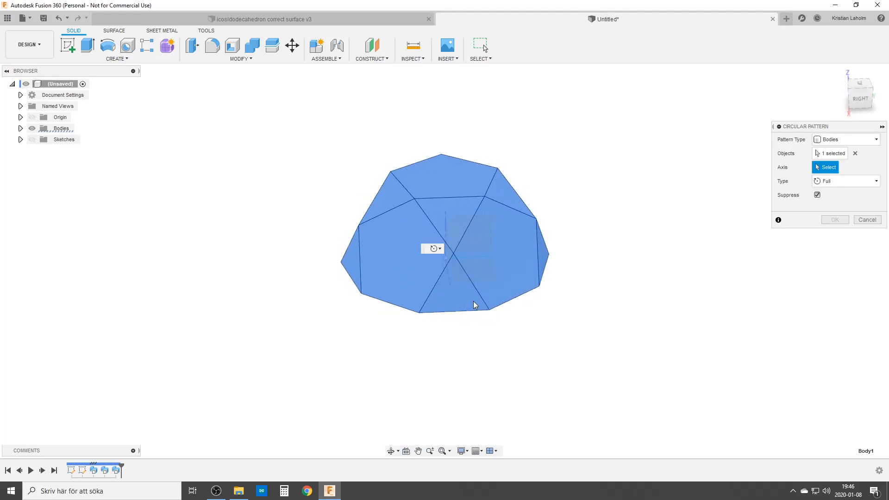
{"action": "left_click_drag", "start_coordinate": [473, 305], "coordinate": [385, 297]}
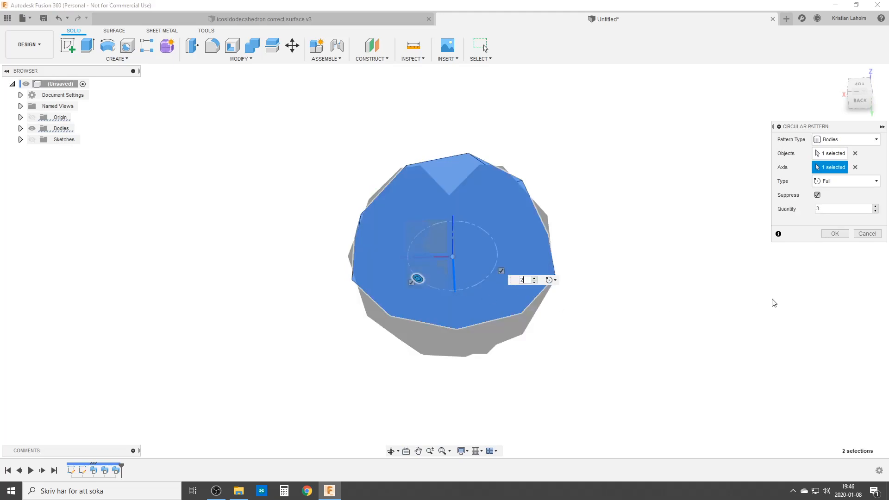
{"action": "left_click", "coordinate": [834, 234]}
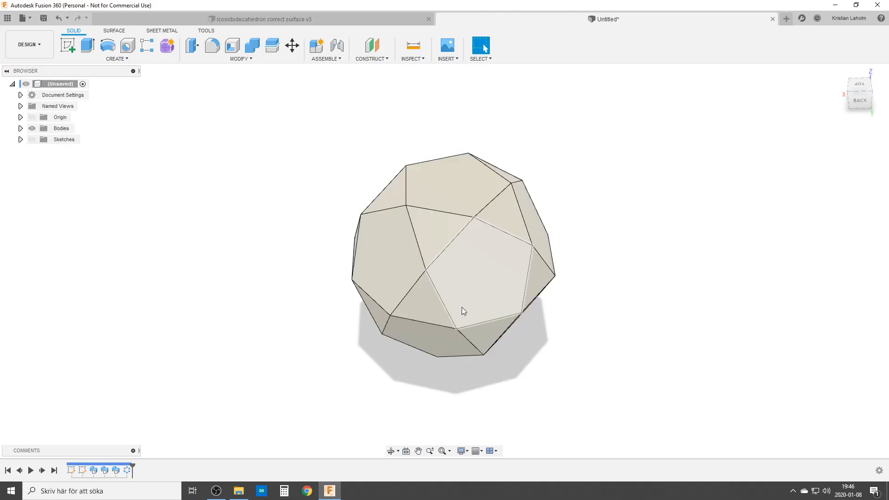
{"action": "left_click", "coordinate": [252, 45]}
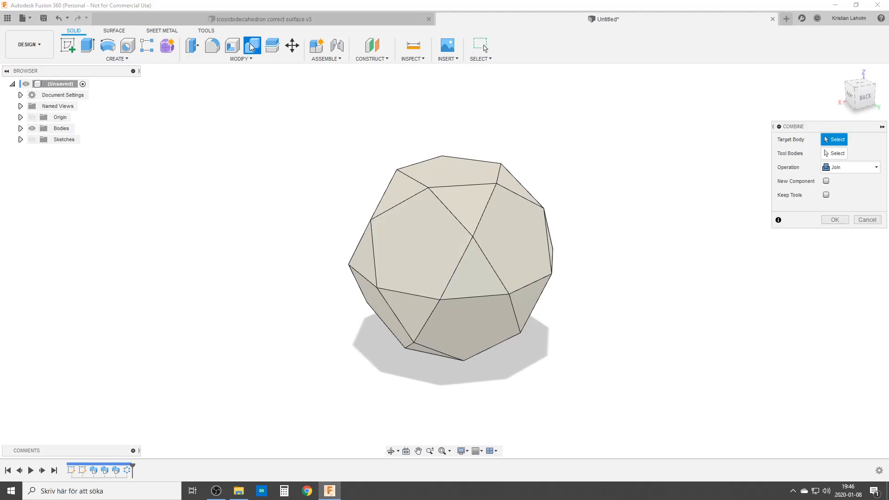
- Join all patterned bodies with Combine, then measure a 2270.445 mm² pentagon face and a 36.327 mm edge
{"action": "left_click", "coordinate": [450, 255]}
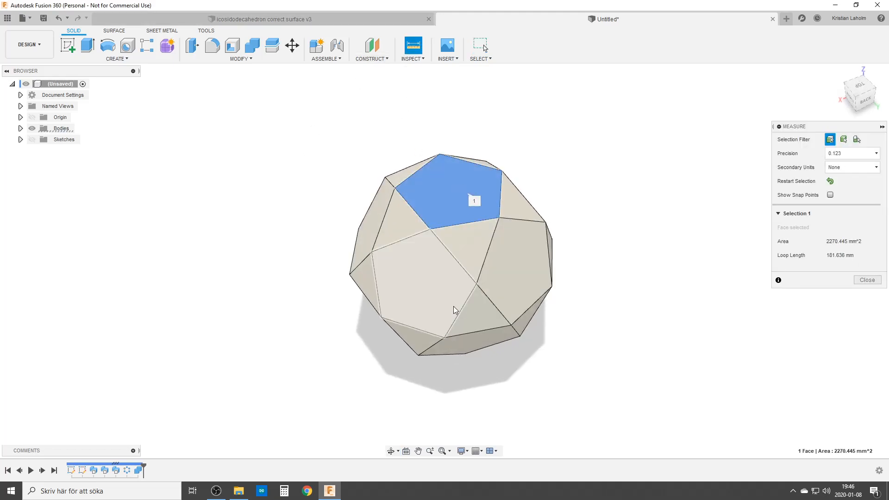
{"action": "left_click", "coordinate": [459, 340]}
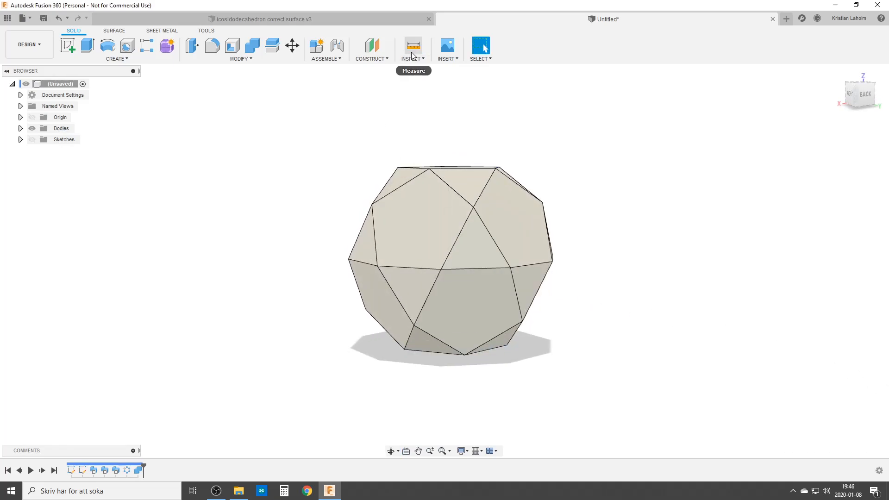
{"action": "left_click", "coordinate": [413, 44]}
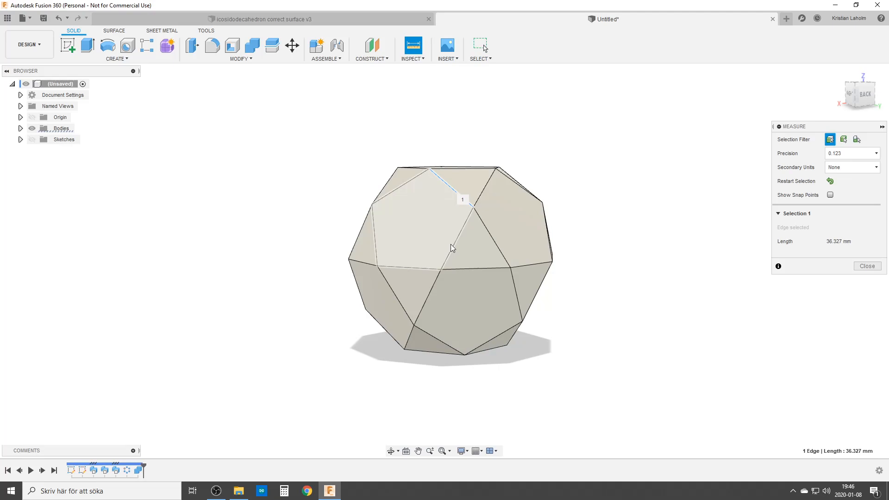
{"action": "left_click", "coordinate": [461, 227]}
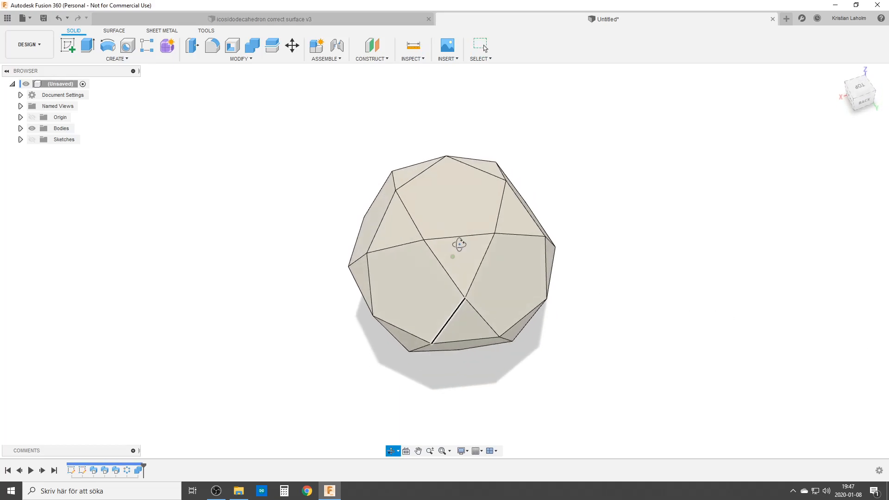
- Edit the first sketch's 100.00 height dimension to 37 and finish so the polyhedron rebuilds smaller
{"action": "left_click_drag", "start_coordinate": [460, 244], "coordinate": [453, 272]}
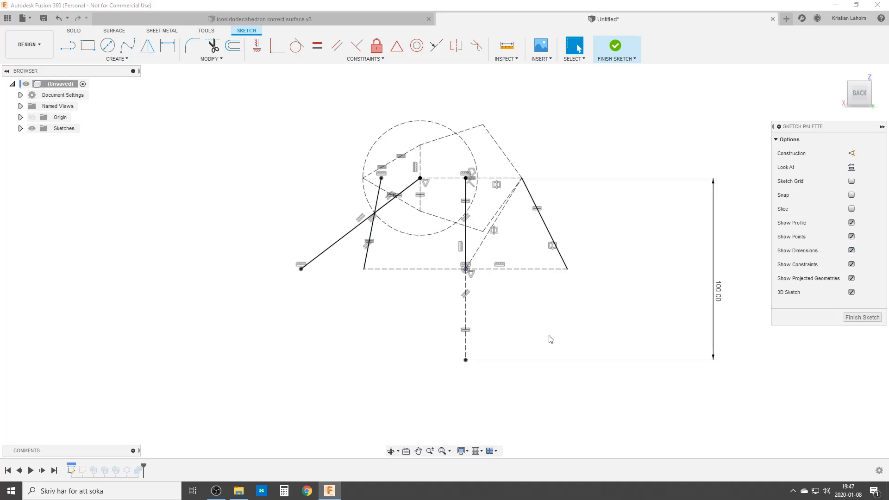
{"action": "double_click", "coordinate": [719, 278]}
{"action": "type", "text": "37"}
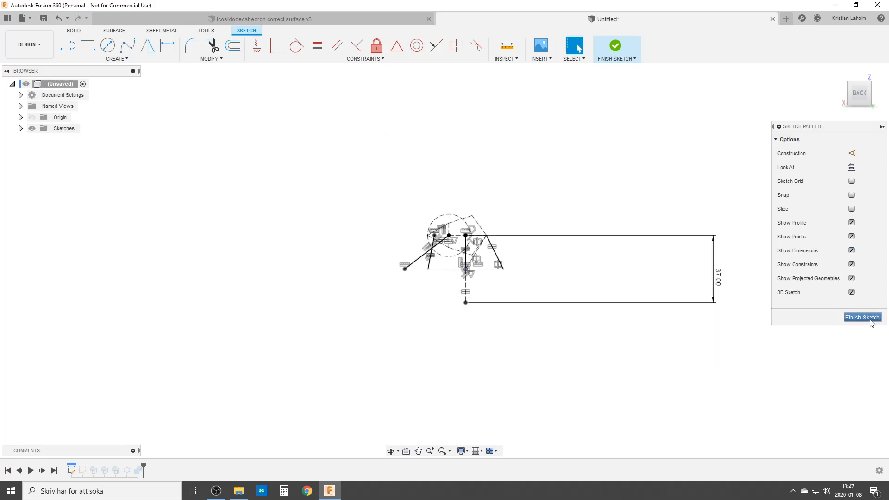
{"action": "left_click", "coordinate": [861, 316]}
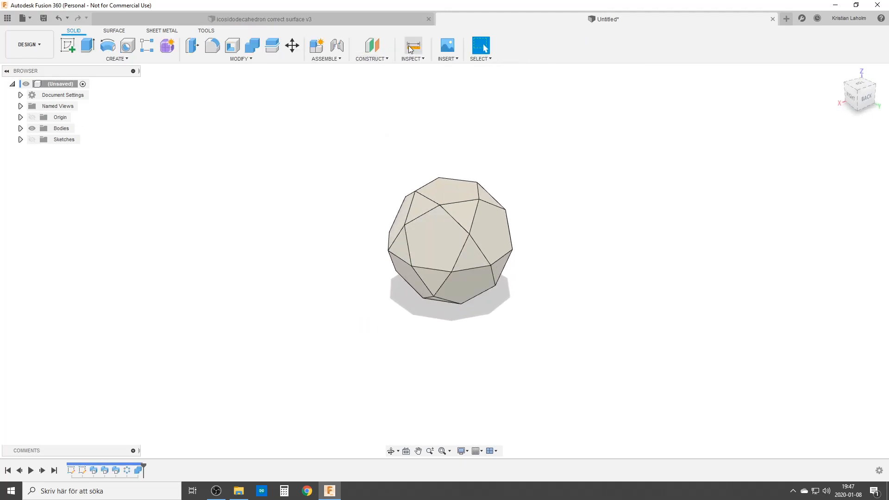
- Measure 37.00 mm between the top and bottom pentagon faces, each 310.824 mm²
{"action": "left_click", "coordinate": [412, 44]}
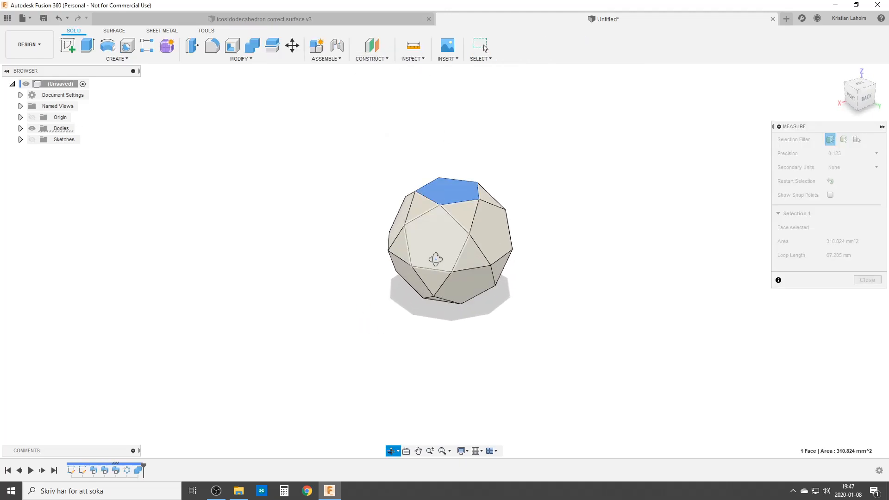
{"action": "left_click", "coordinate": [448, 289]}
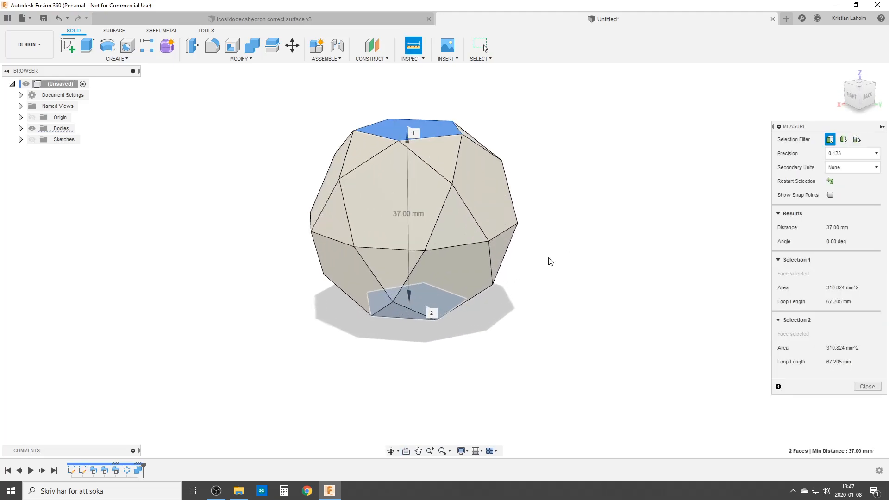
{"action": "left_click", "coordinate": [866, 386]}
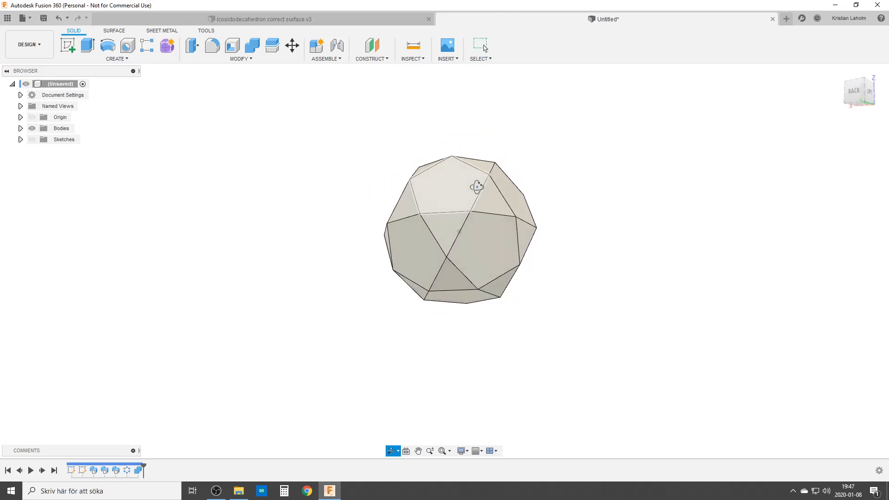
{"action": "left_click_drag", "start_coordinate": [478, 186], "coordinate": [466, 228]}
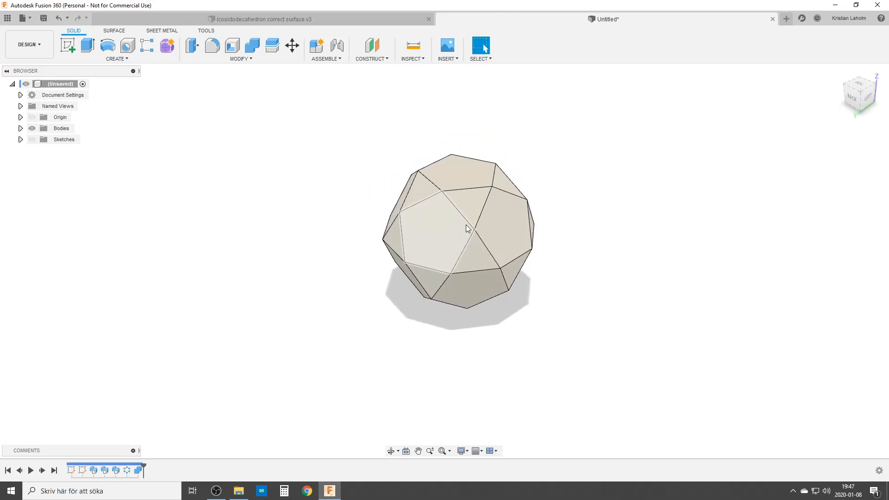